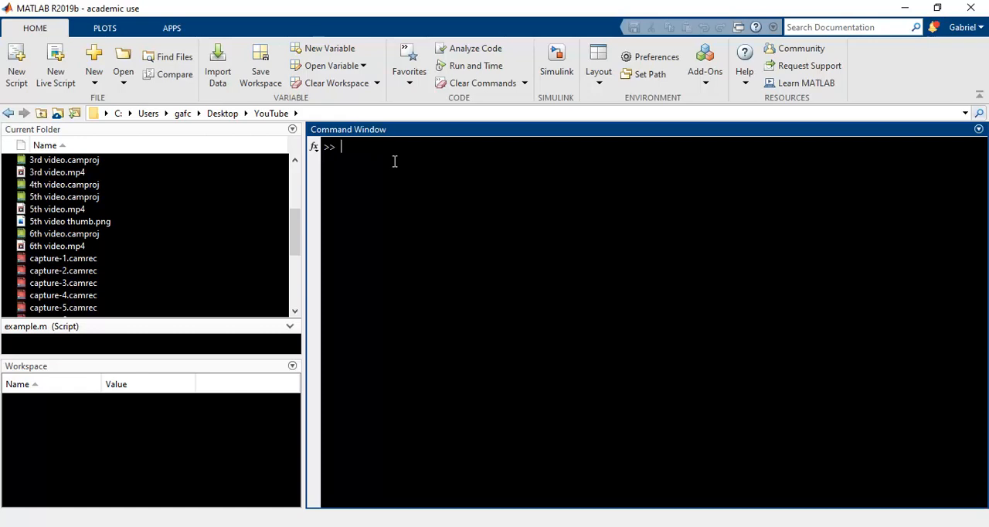
Declare symbolic x, define y = x^2 and request ezplot(y) in the Command Window
text(syms)
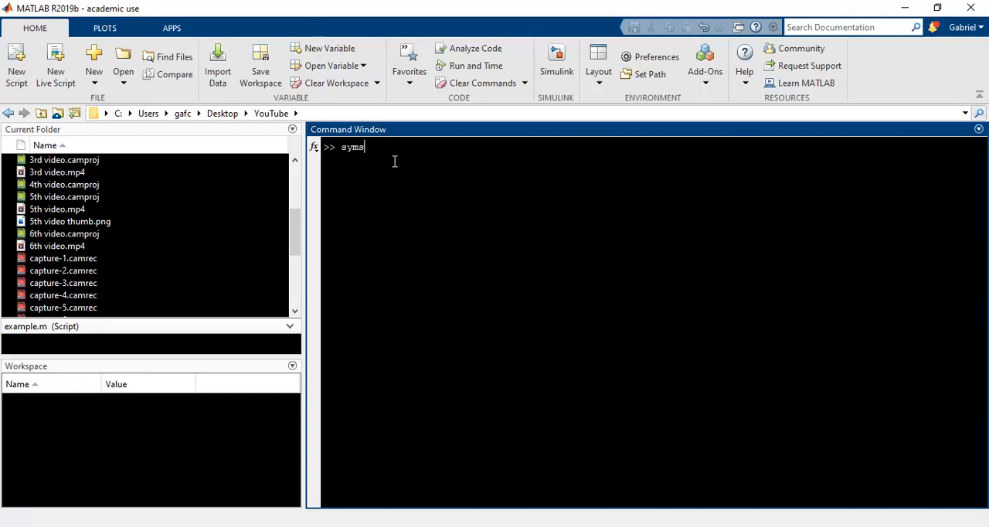
text(x)
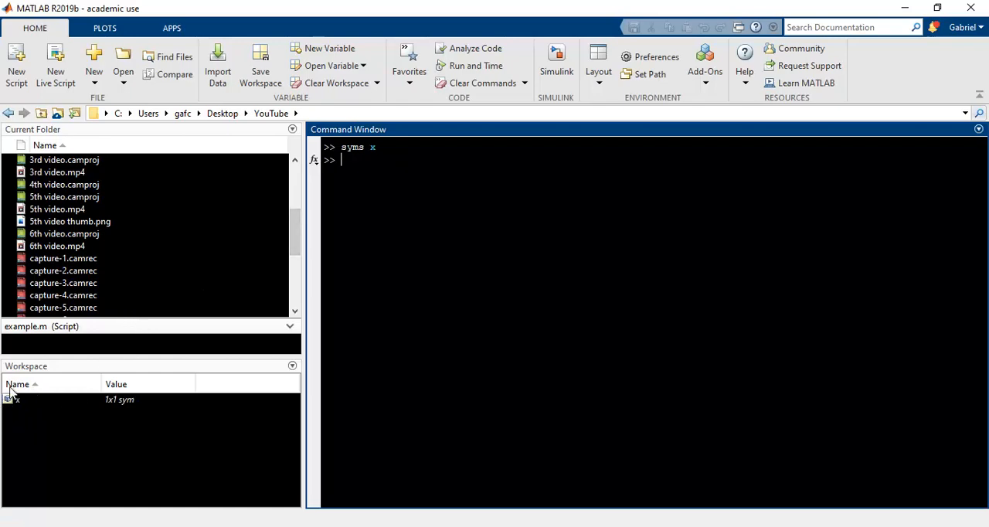
mouse_move(142, 396)
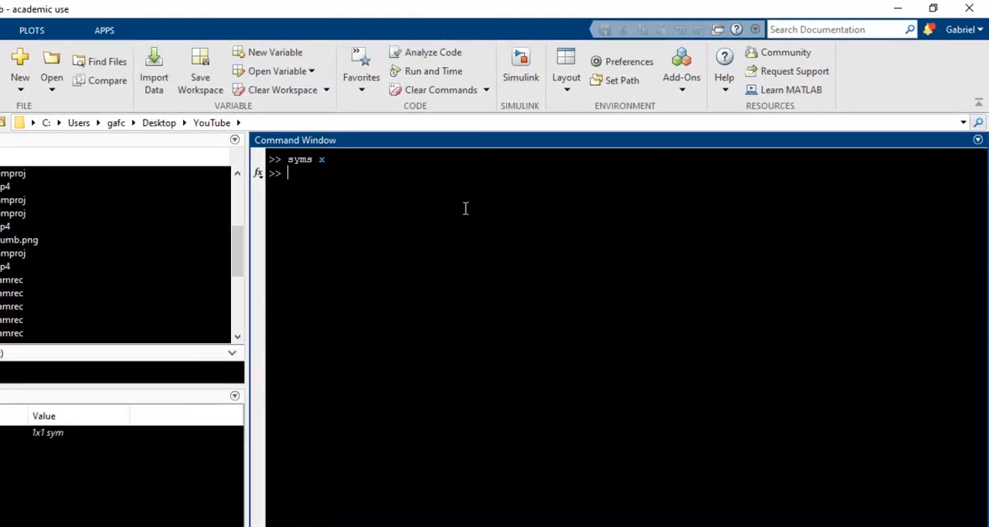
text(y =)
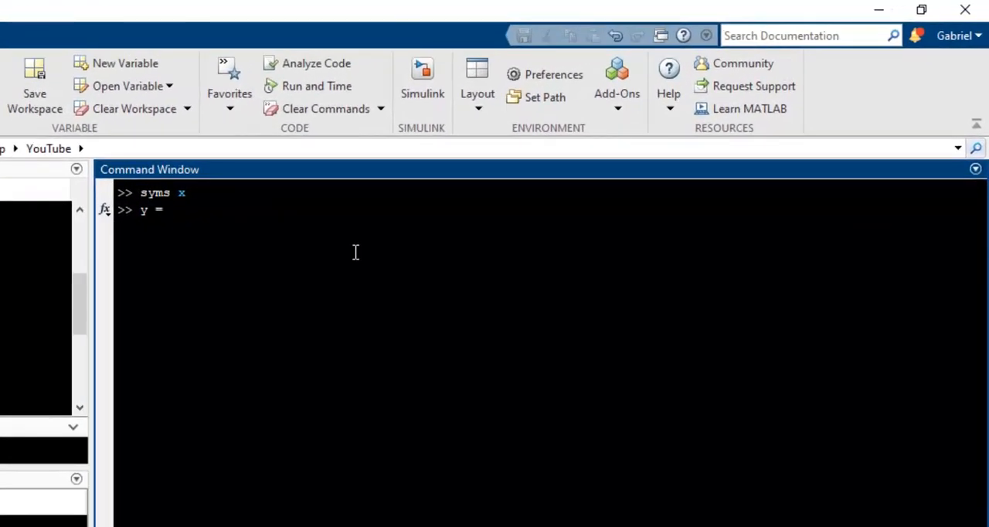
text(x^2)
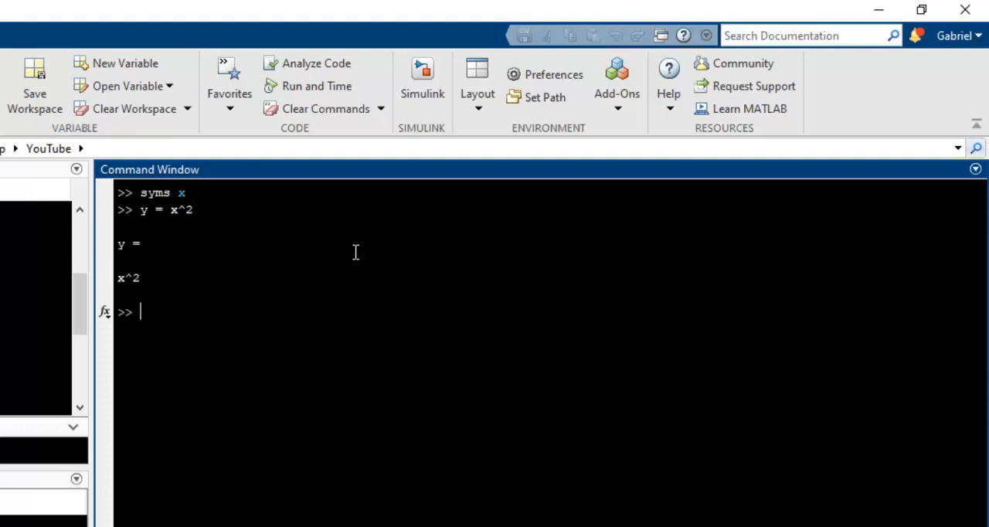
text(ezplot(y)
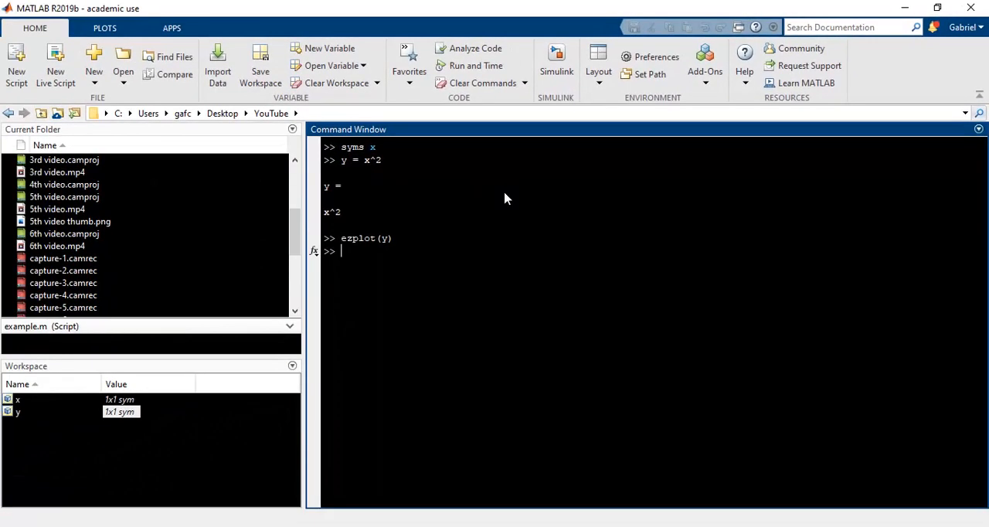
key(enter)
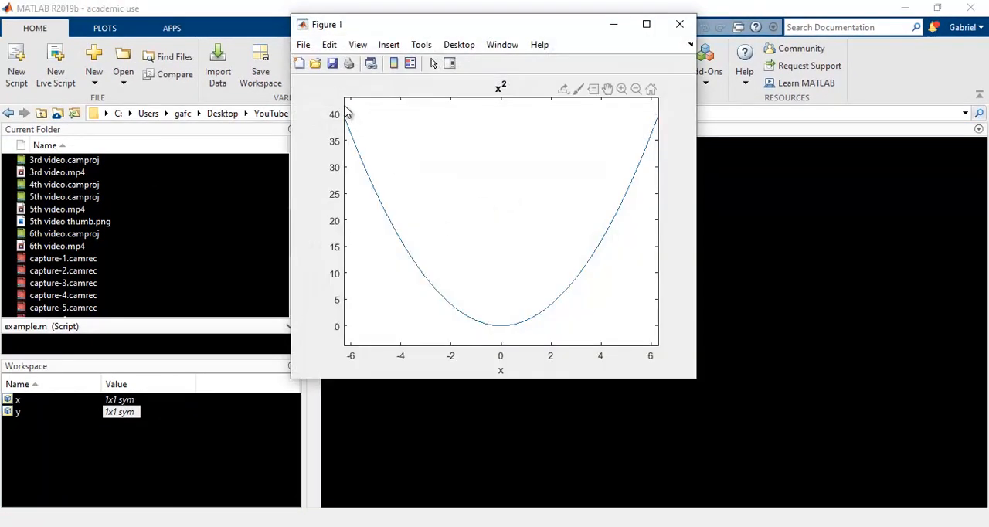
mouse_move(652, 191)
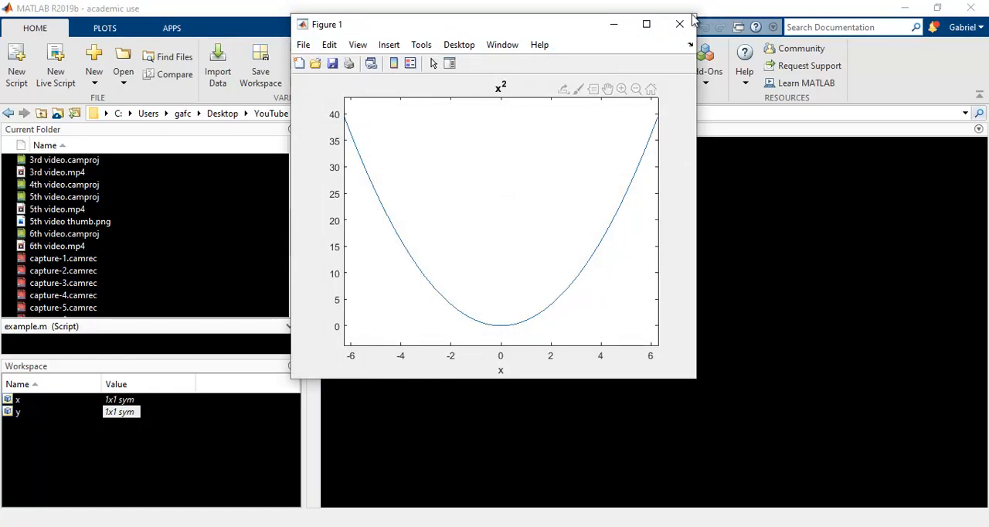
click(678, 25)
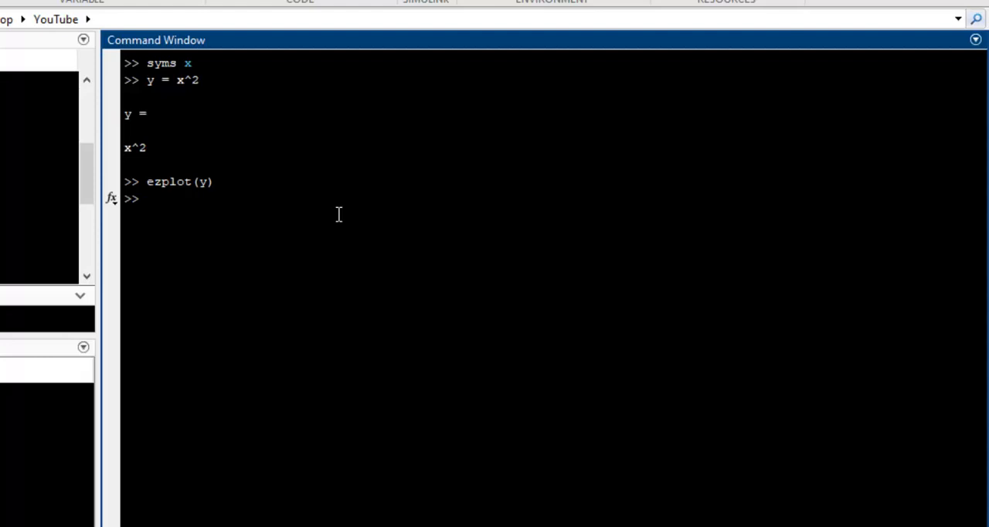
Compute diff(y,x) giving 2*x and int(y) giving x^3/3
text(diff(y,x)
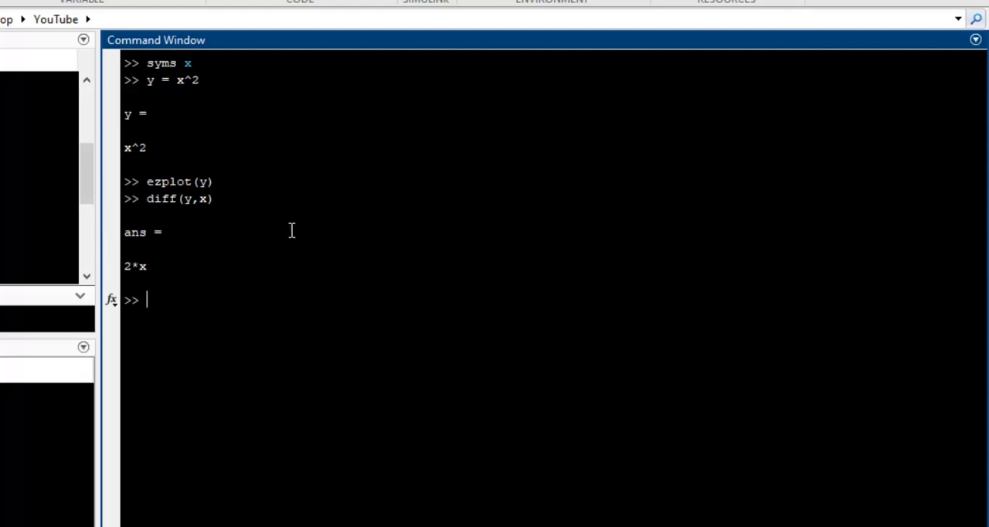
mouse_move(193, 300)
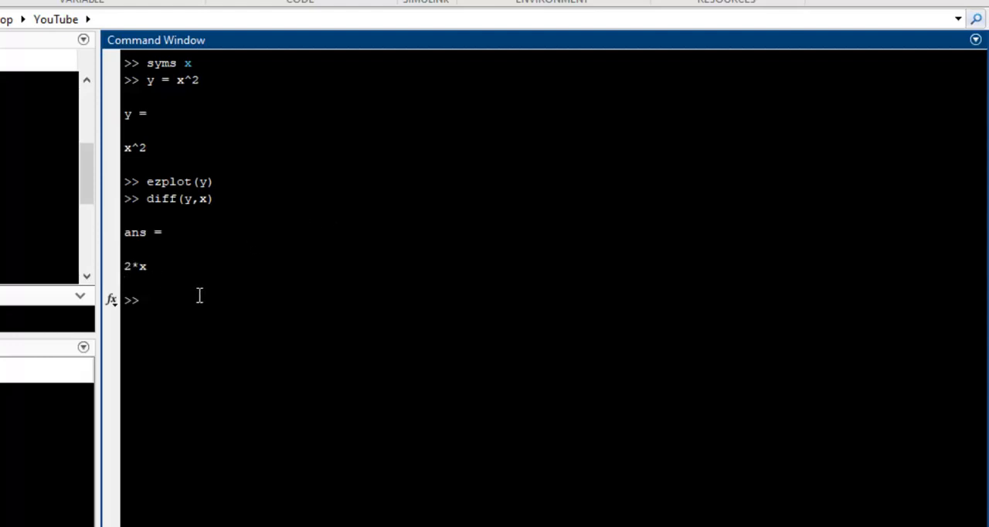
text(int())
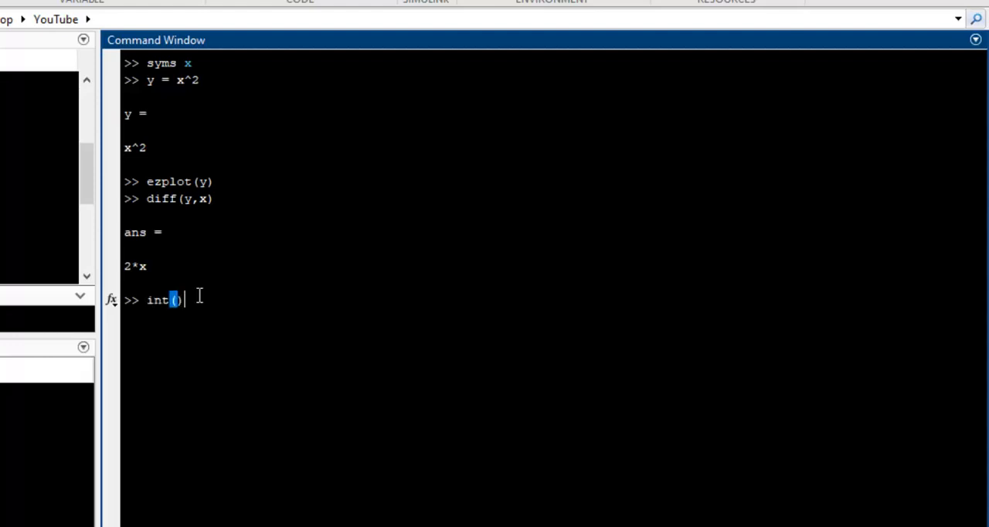
text(y)
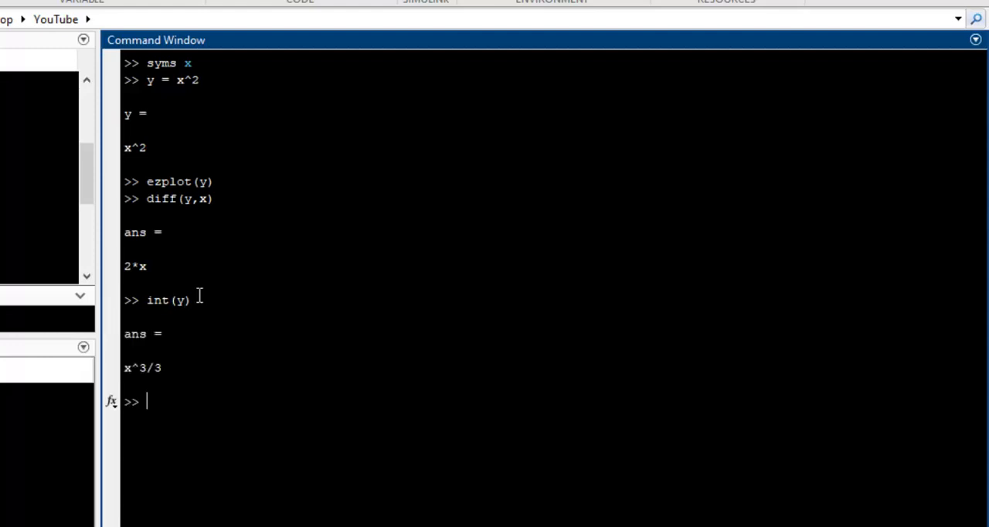
double_click(142, 368)
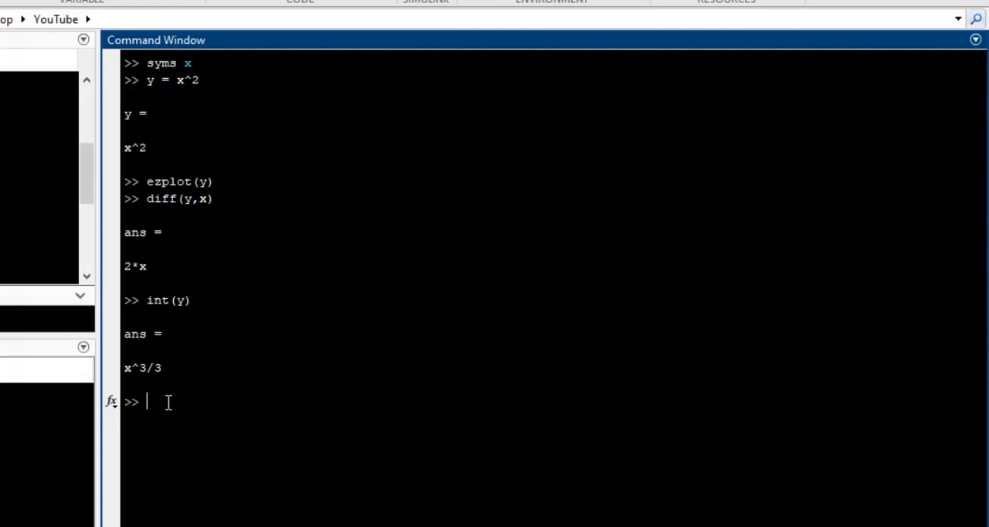
Display the integral x^3/3 as a pretty-printed fraction with pretty(ans)
text(prw)
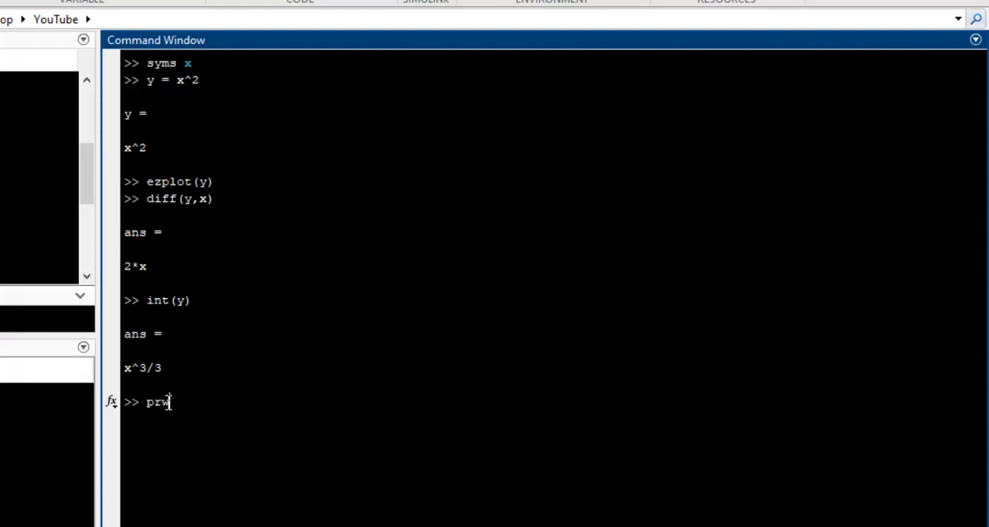
text(tty)
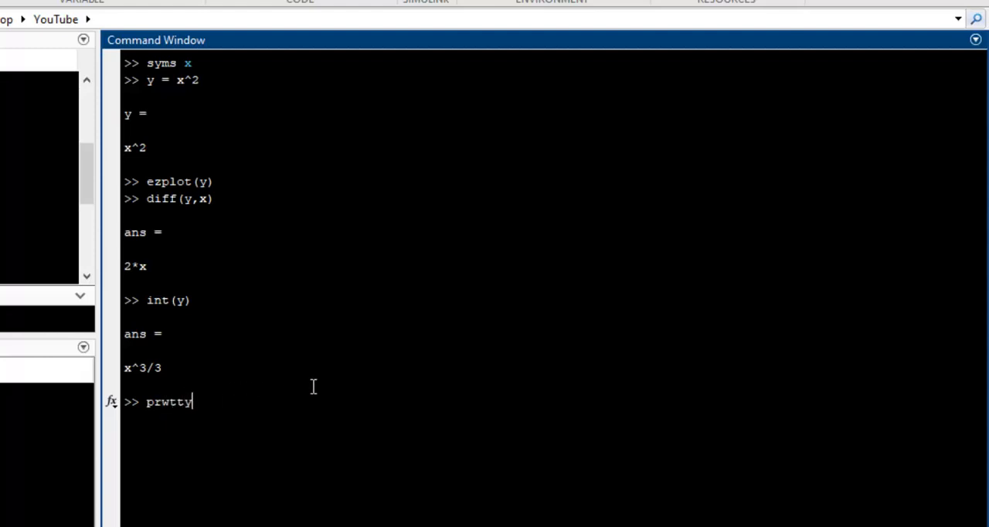
text(pretty)
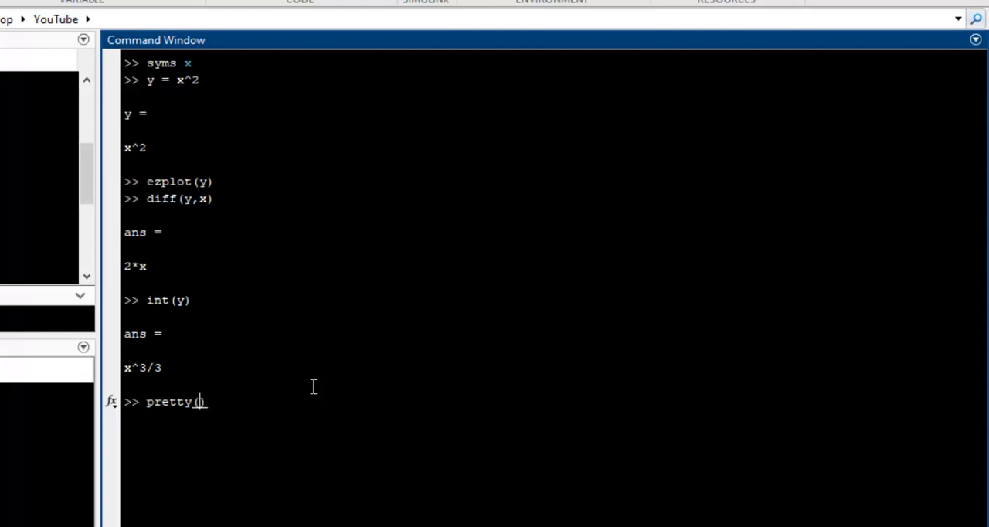
text(ans))
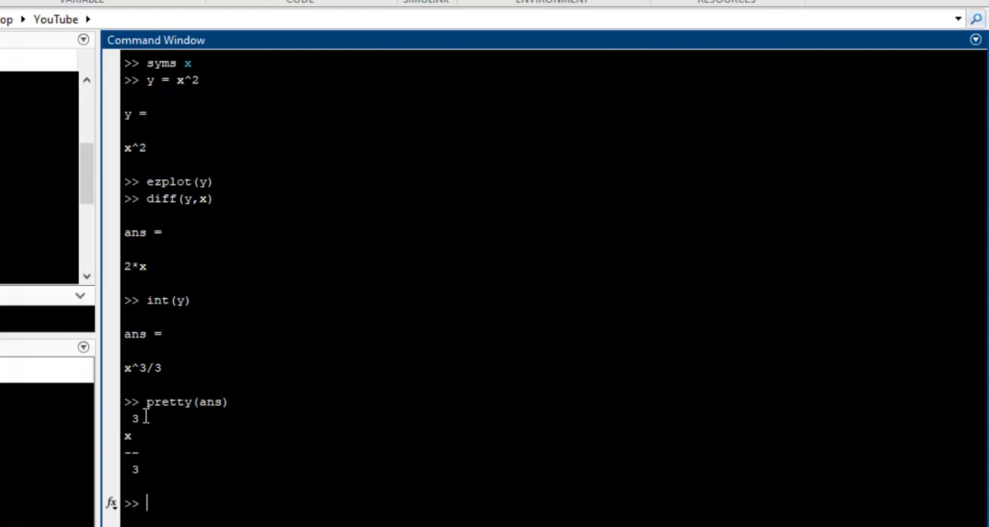
drag(131, 418, 131, 471)
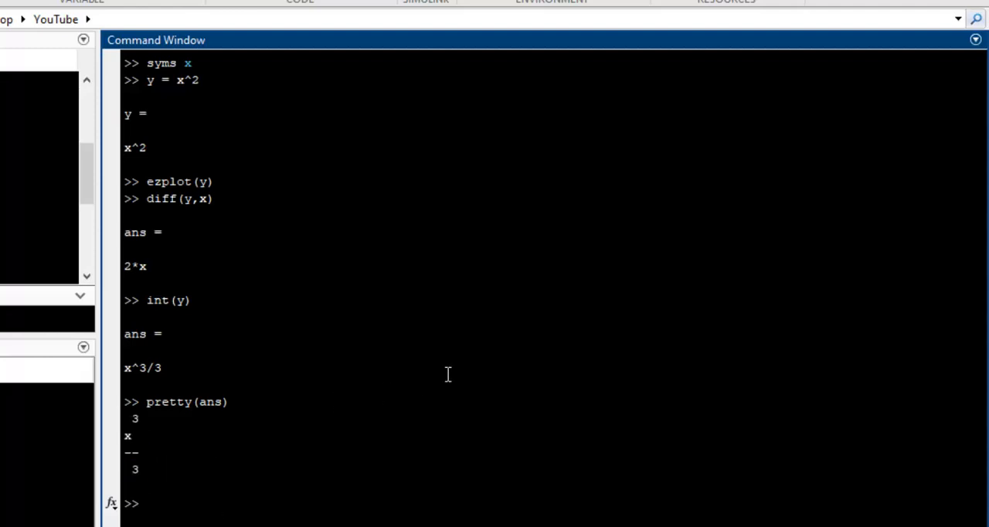
Enter the definite integral int(y, -3, 7) at the prompt
text(int)
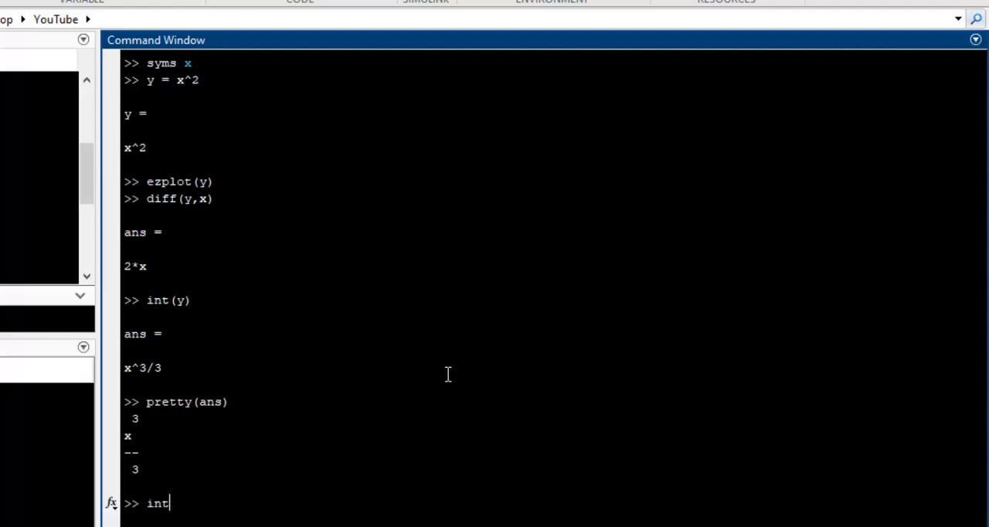
text((y,)
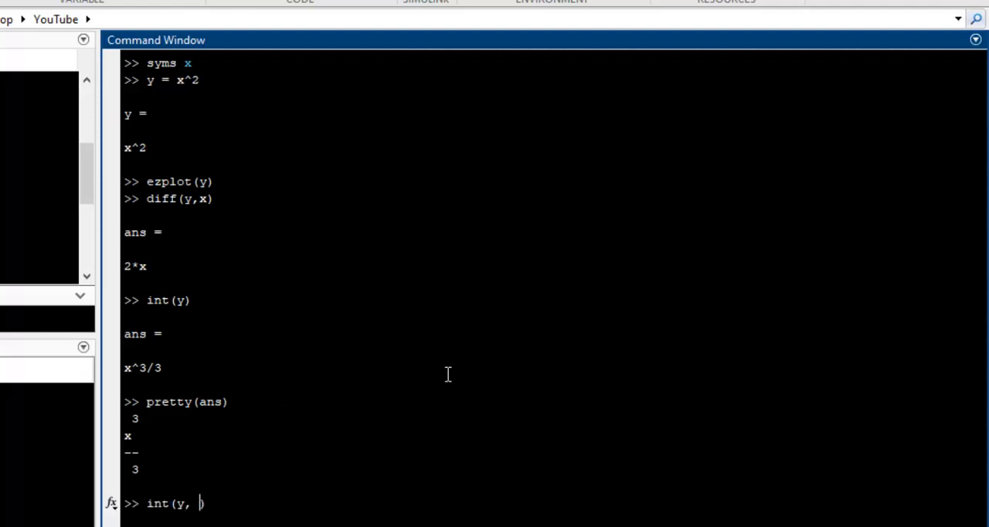
text(-3)
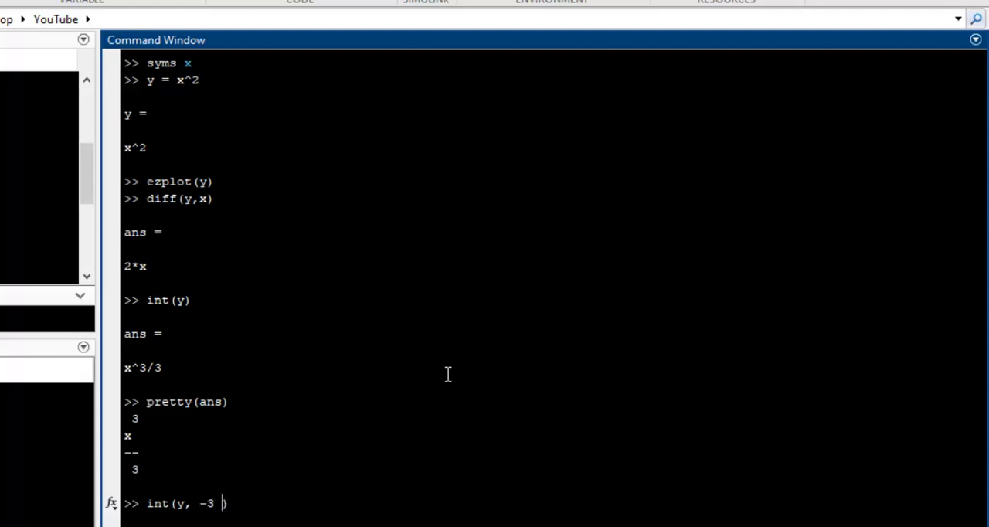
text(7))
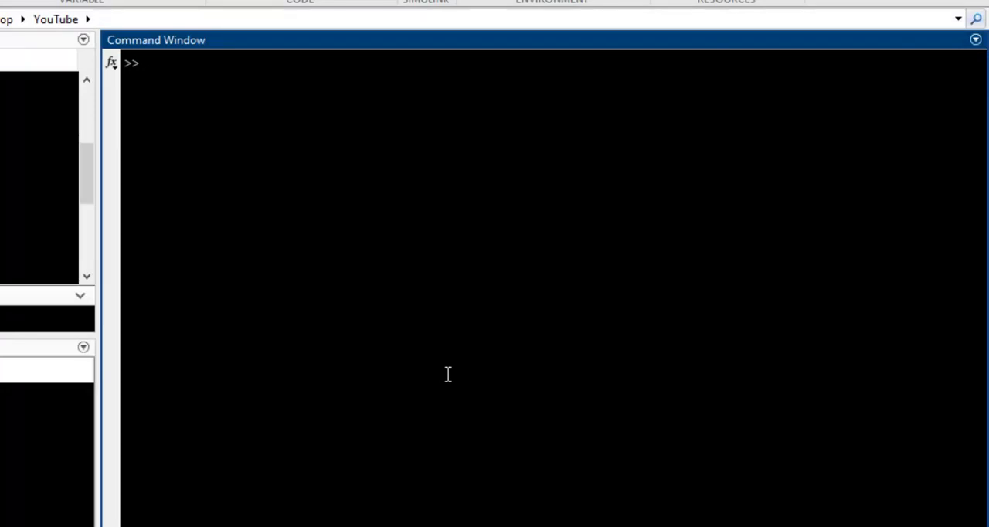
Declare a as a symbolic variable with syms a
text(s)
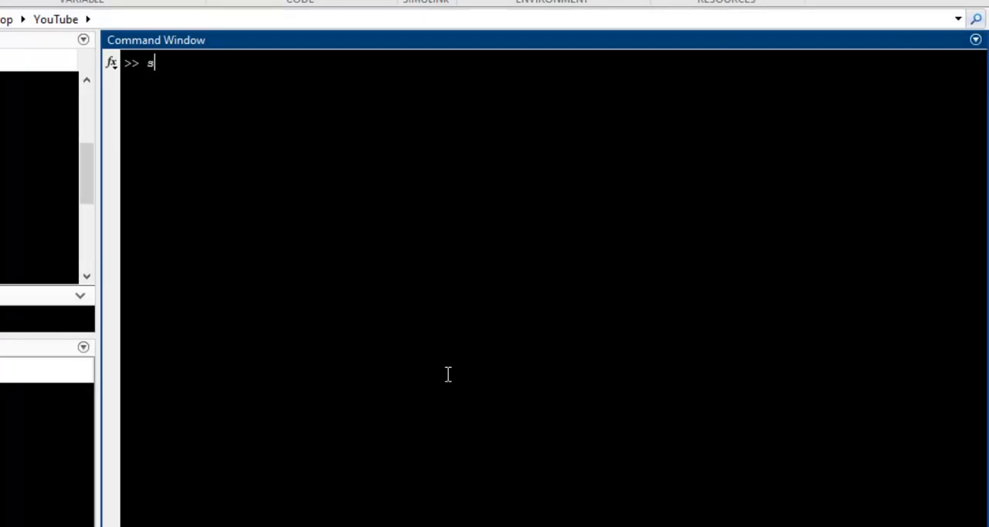
text(yms a)
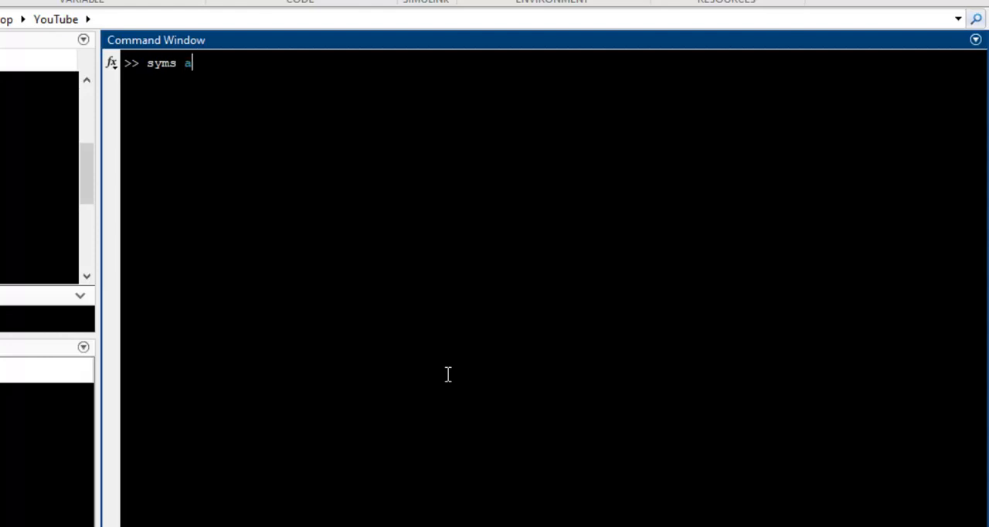
key(enter)
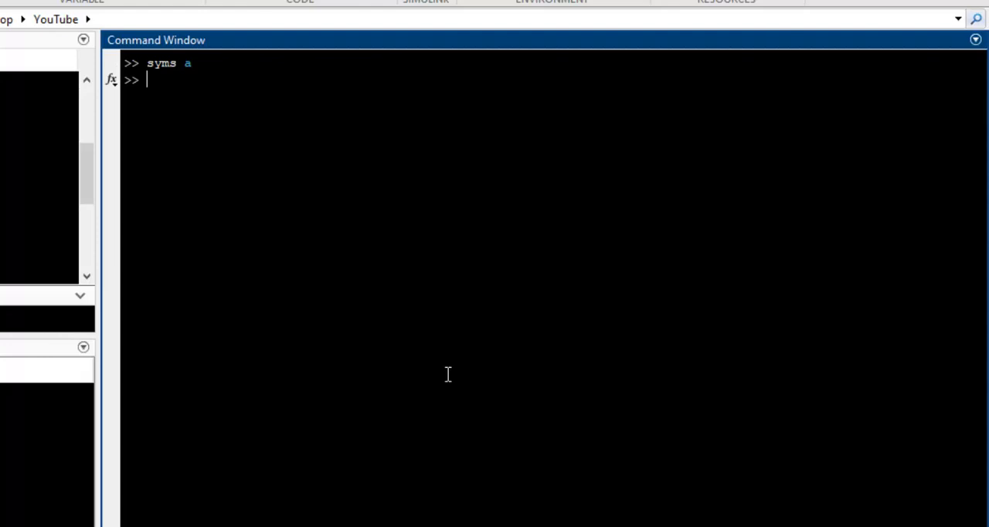
Define y = cos(x) + exp(a*x) + a^2 + x^2
text(y =)
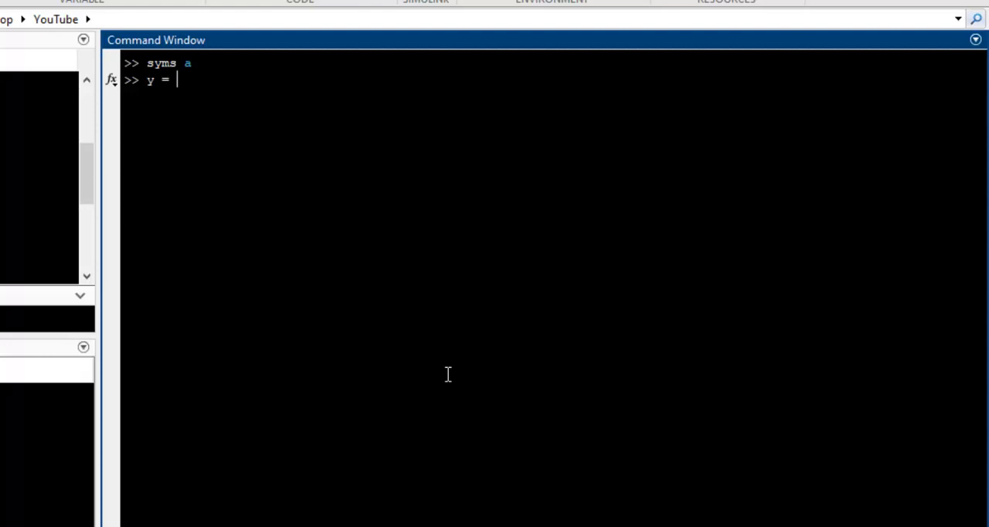
text(cos(x))
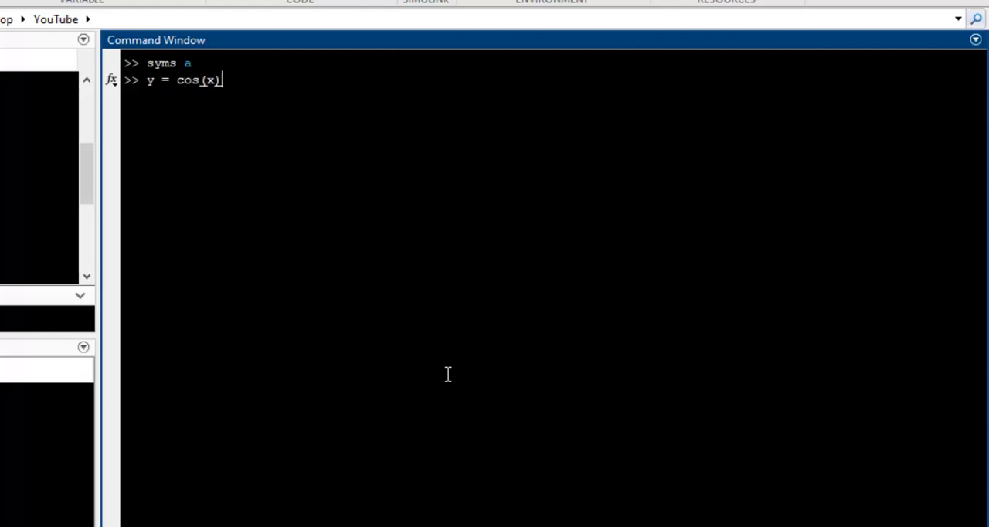
text(+ exp)
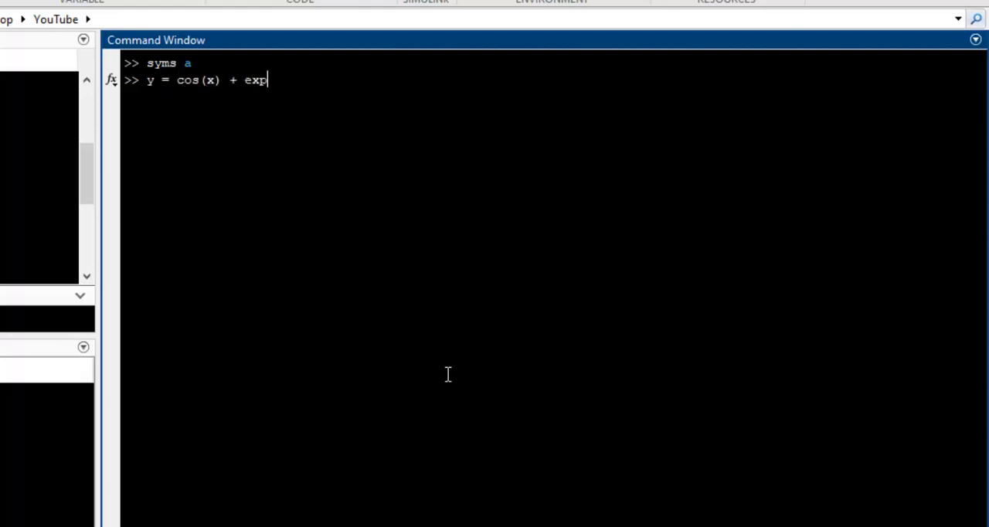
text((a))
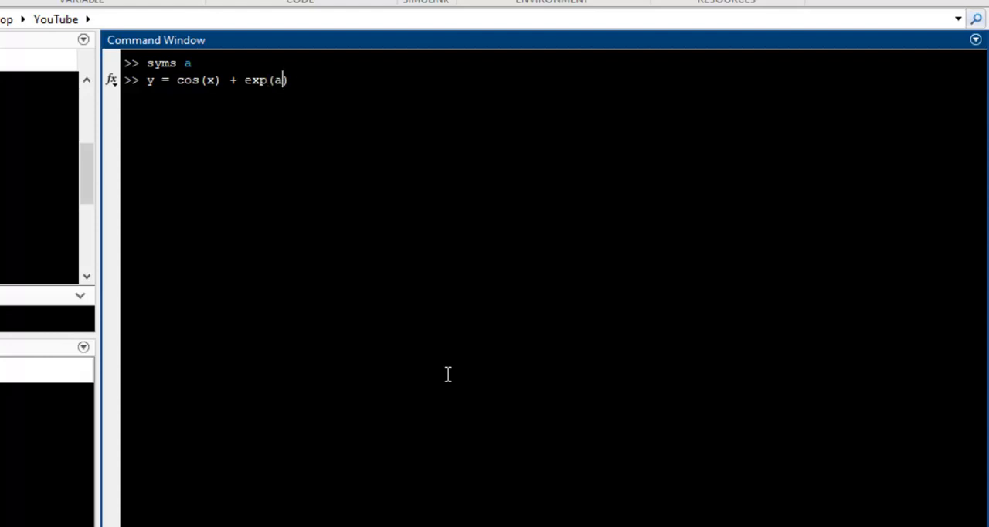
text(*x)
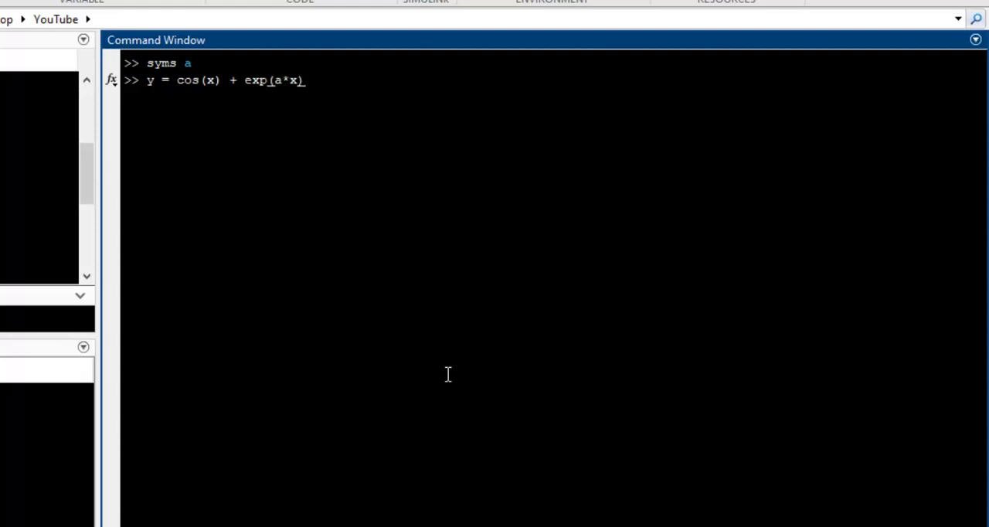
text(+)
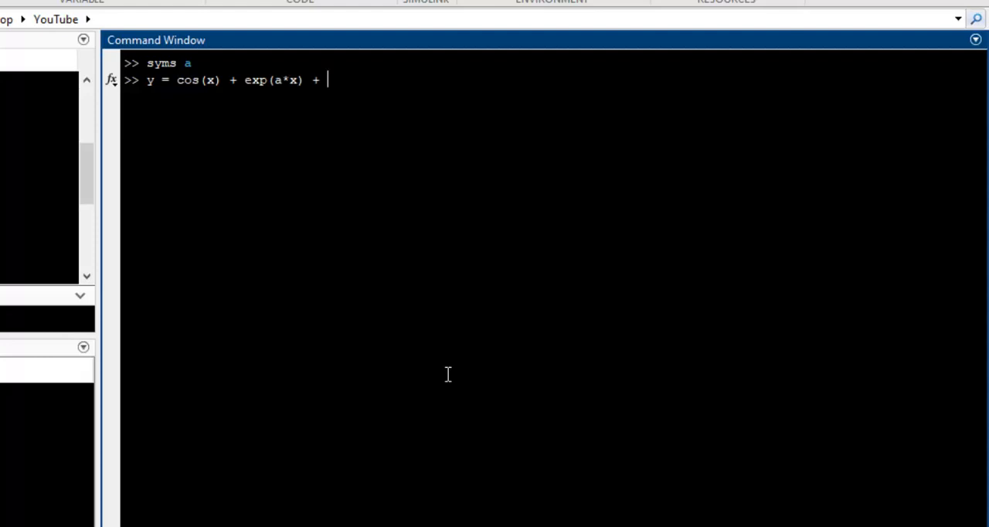
text(a^2)
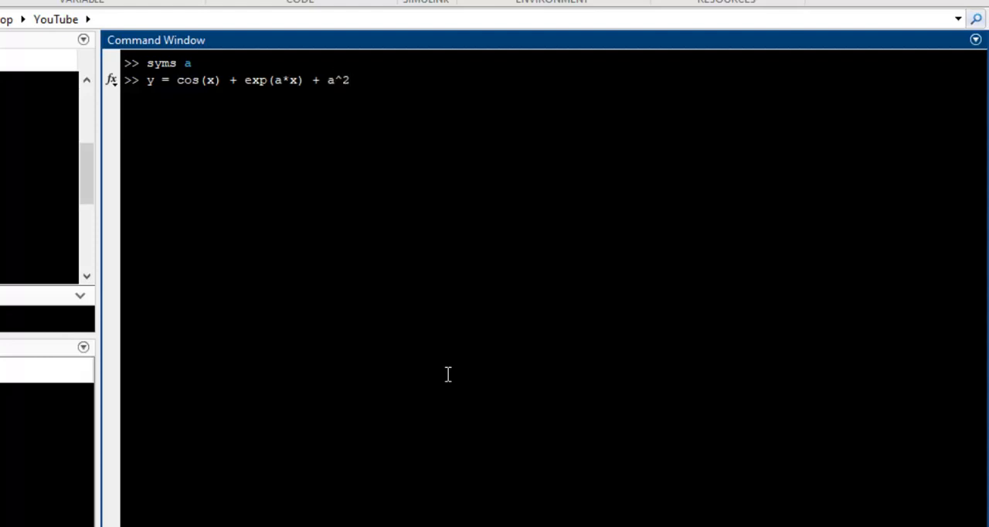
text(+ x^2)
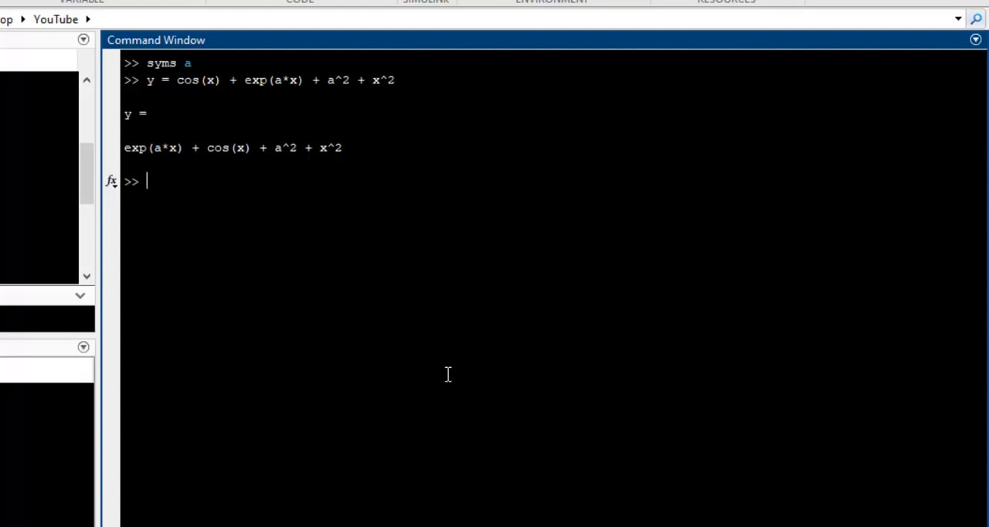
Differentiate y with respect to a, giving 2*a + x*exp(a*x), then start a new diff(y) after clearing
text(diff())
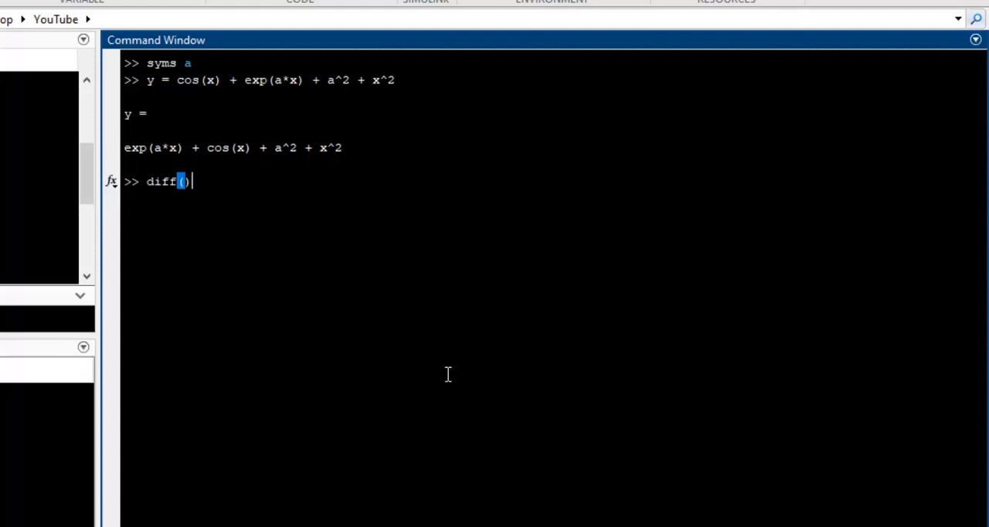
text(y, a)
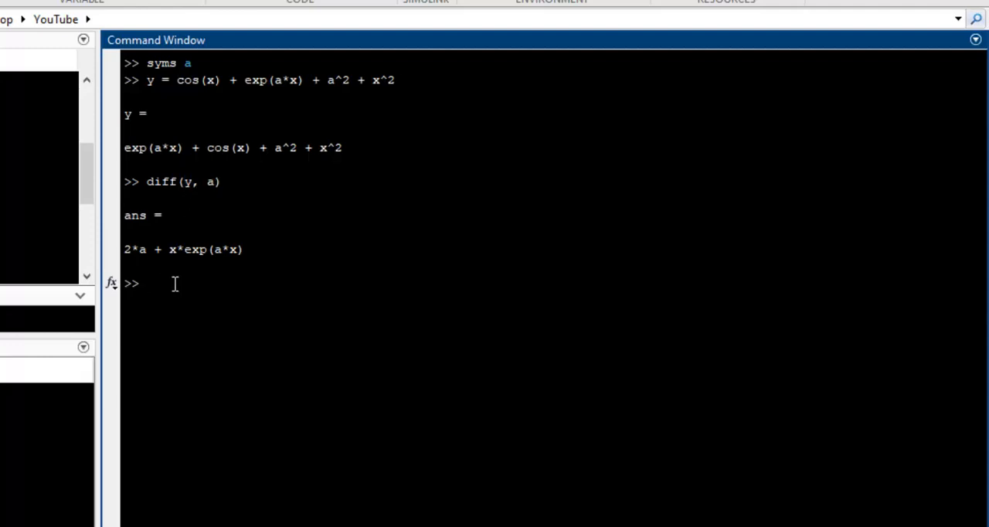
text(diff())
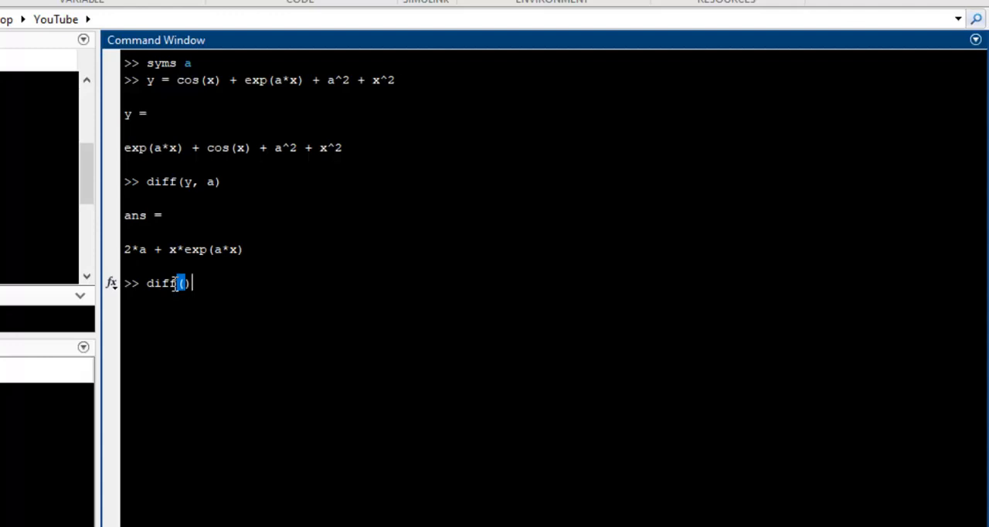
text(y)
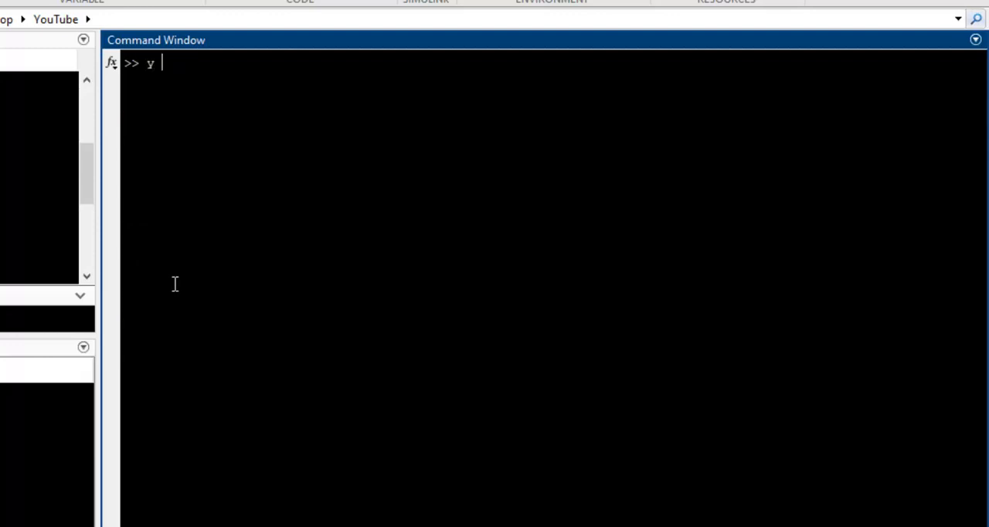
Set y = x^2 and solve y == a for x, obtaining roots -a^(1/2) and a^(1/2)
text(= x^2)
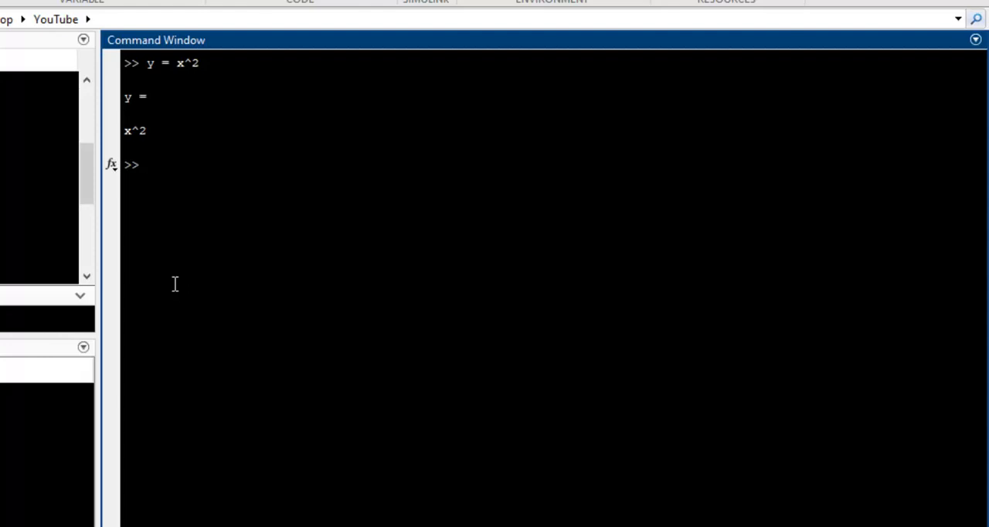
text(solve)
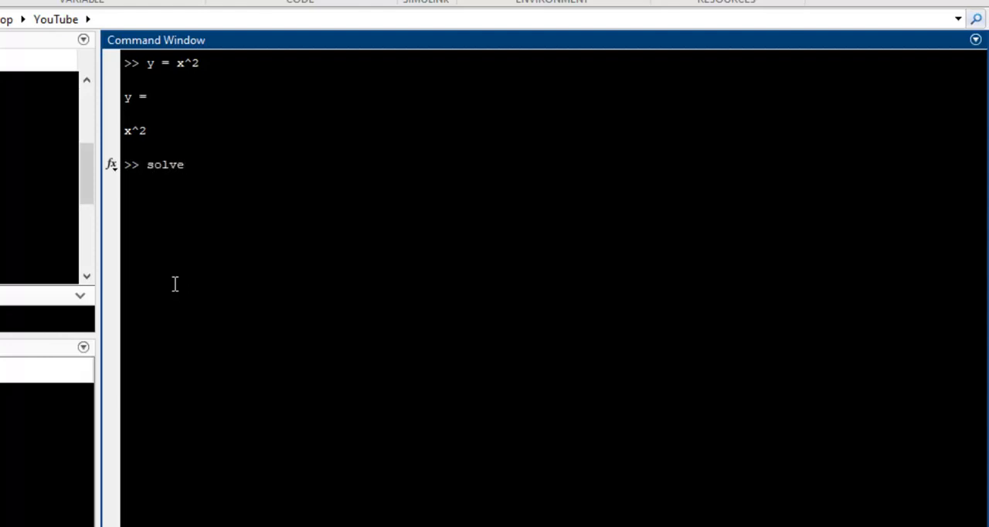
text(())
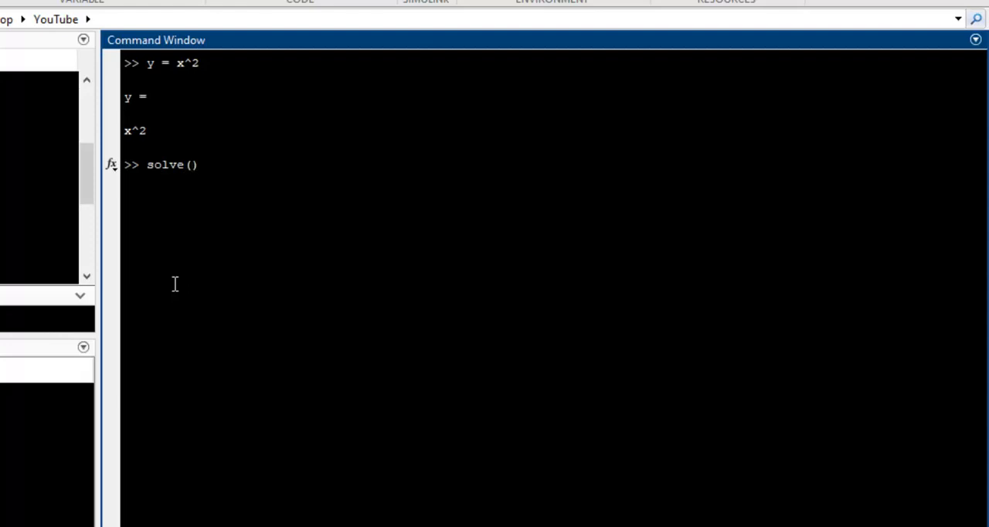
text(y ==)
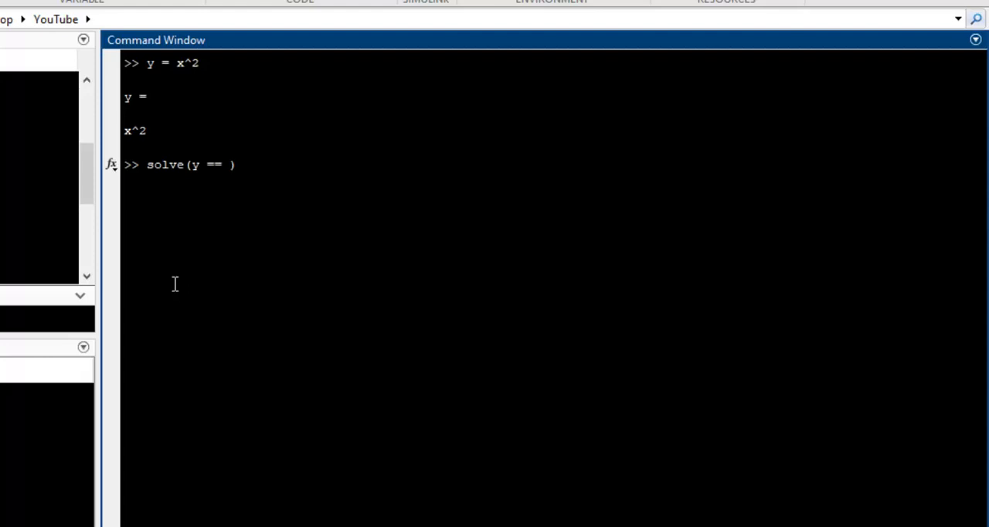
text(a)
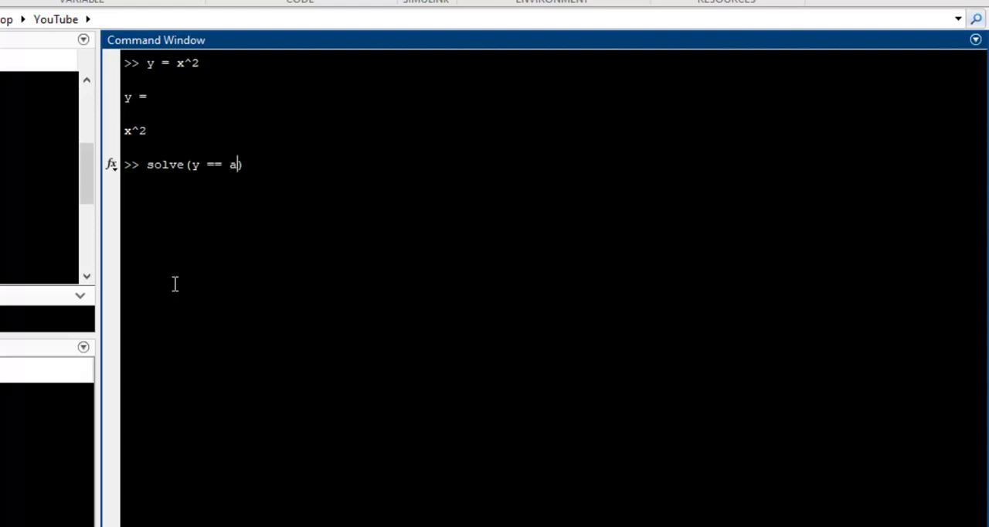
text(,)
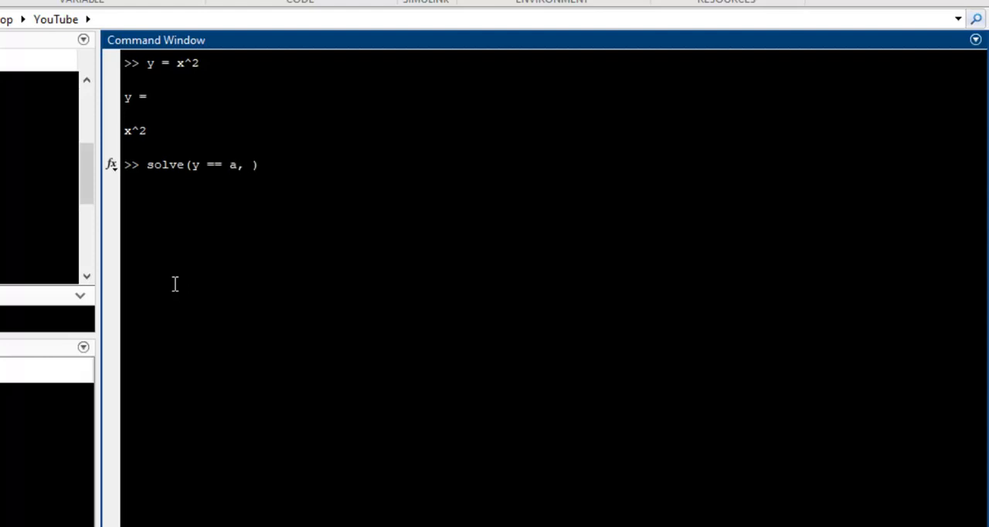
mouse_move(229, 150)
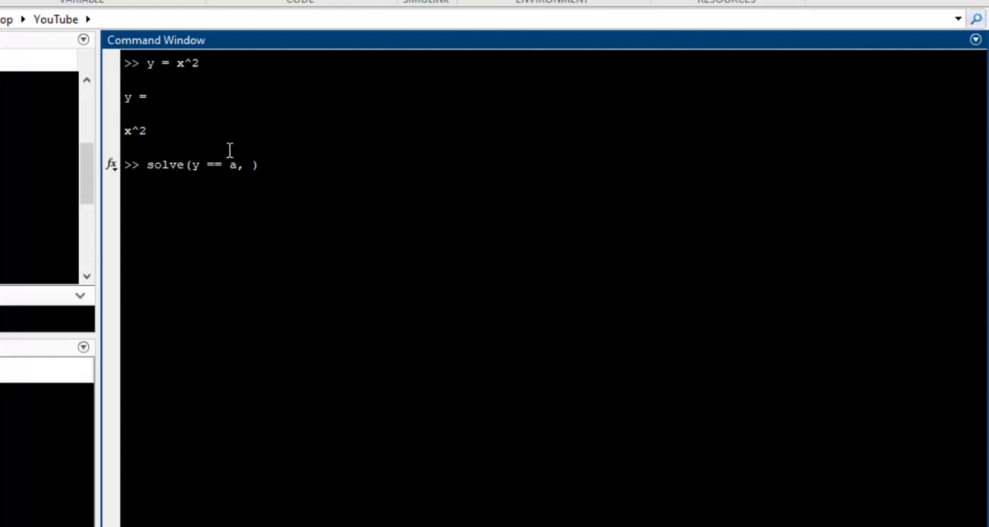
text(x)
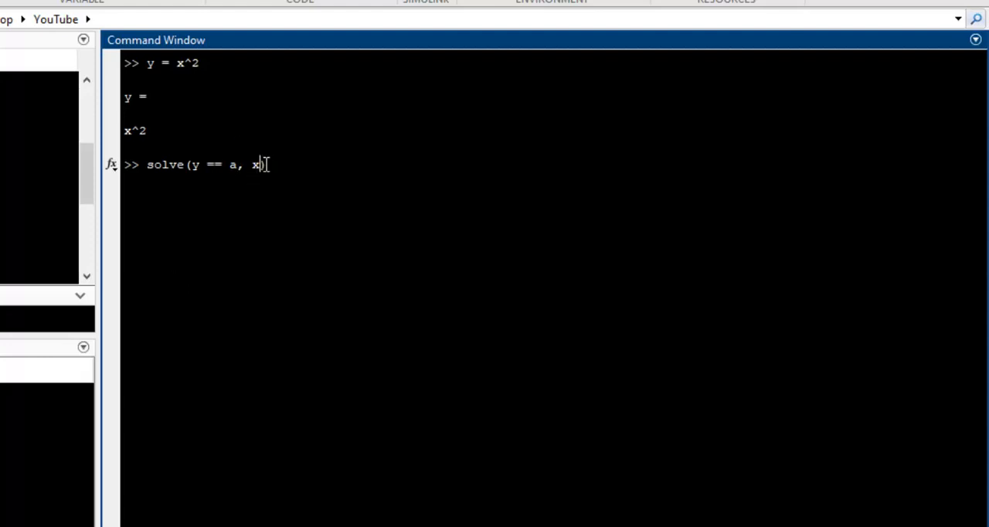
double_click(255, 164)
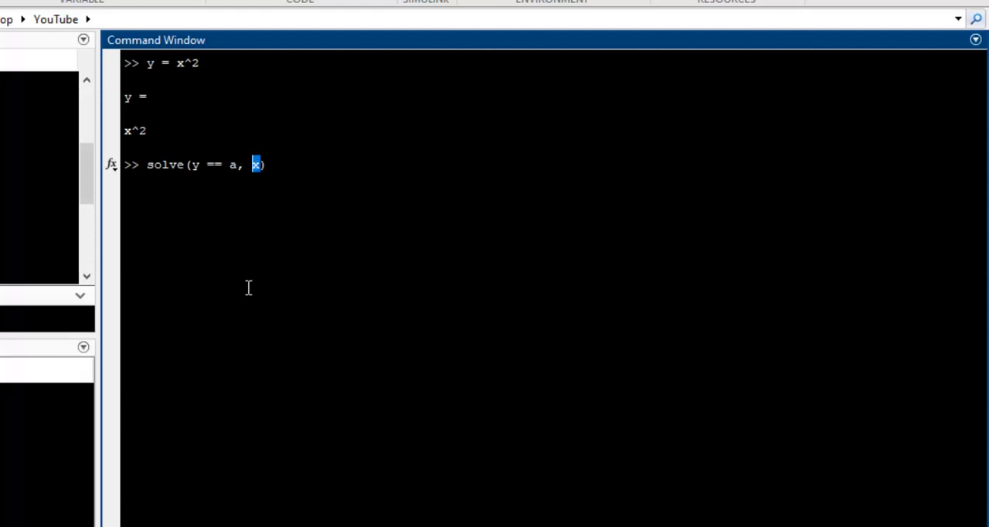
mouse_move(229, 155)
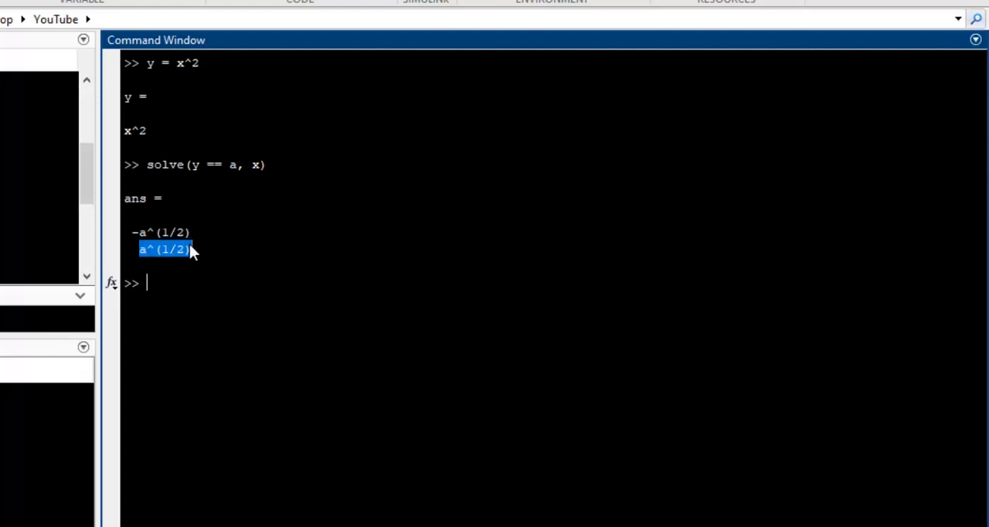
click(179, 282)
text(y = cos(x) + exp(a*x) + a^2 + x^2)
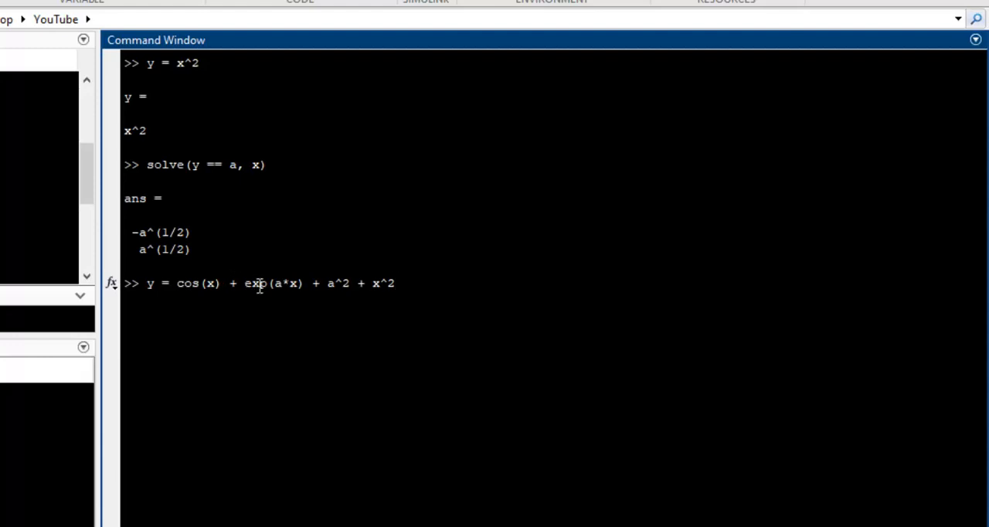
mouse_move(292, 279)
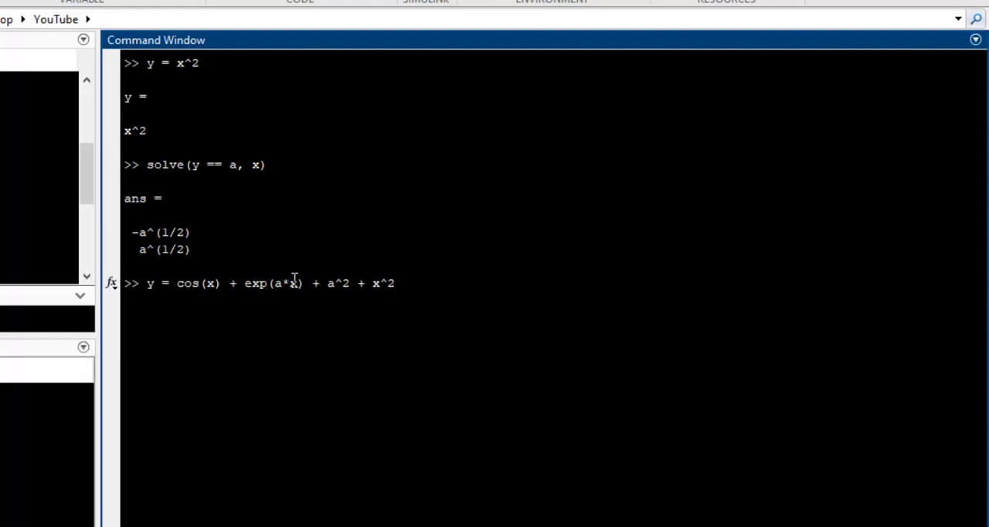
mouse_move(423, 281)
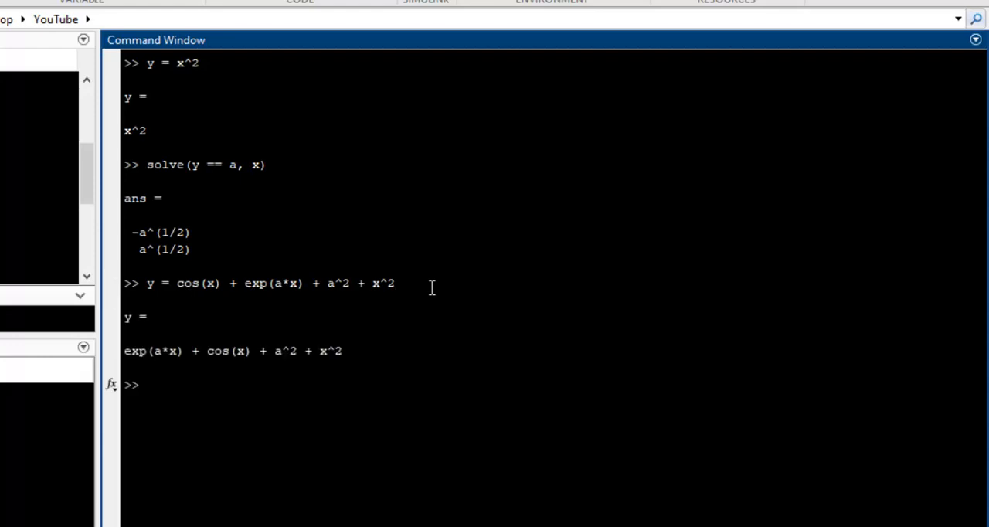
Solve y == 2 for x with the exp/cos y, getting an empty result and a warning
text(solve(y == a, x))
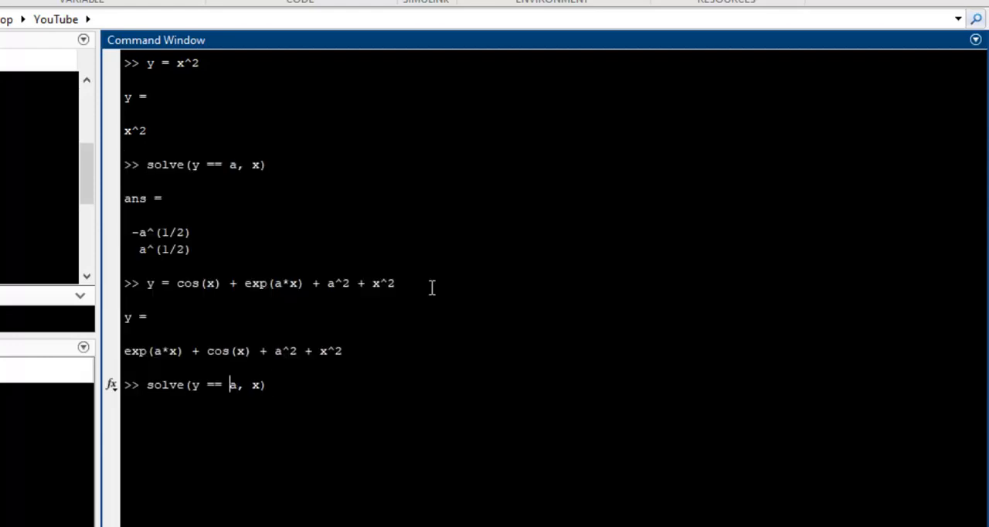
text(2)
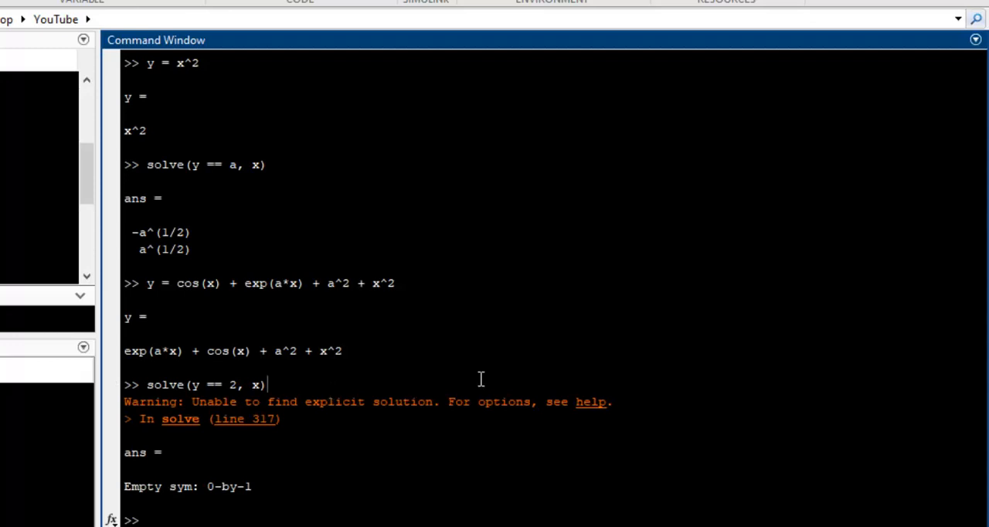
mouse_move(306, 362)
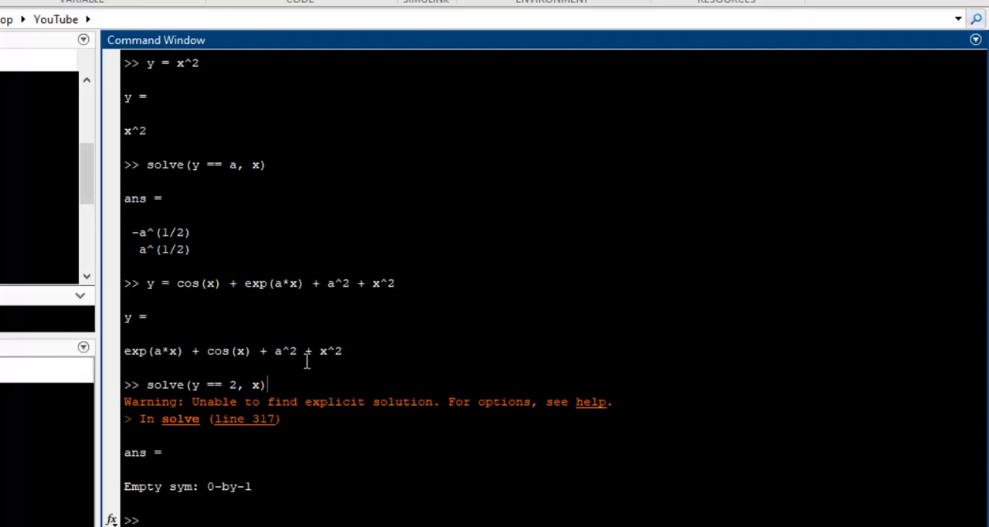
mouse_move(138, 352)
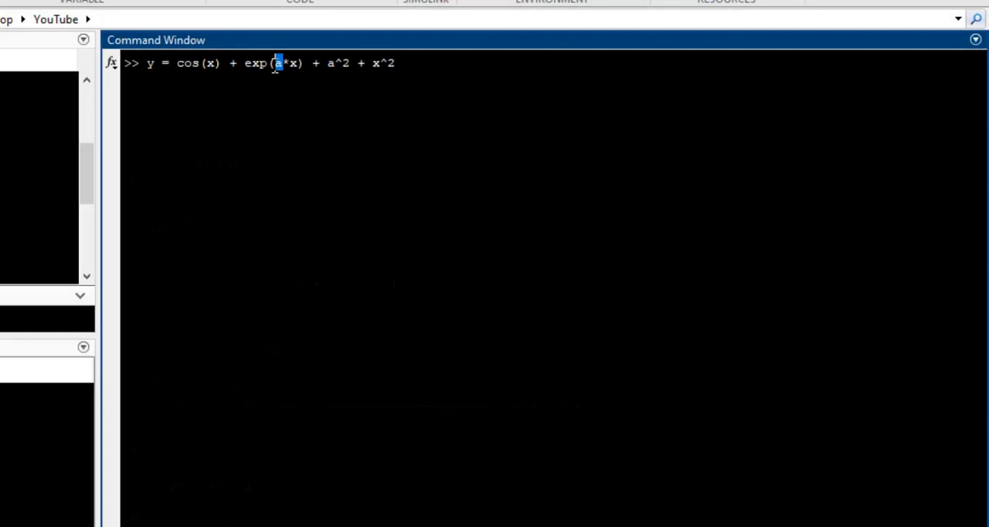
Redefine y with 1.5 in place of a and plot it with ezplot(y)
text(1.5)
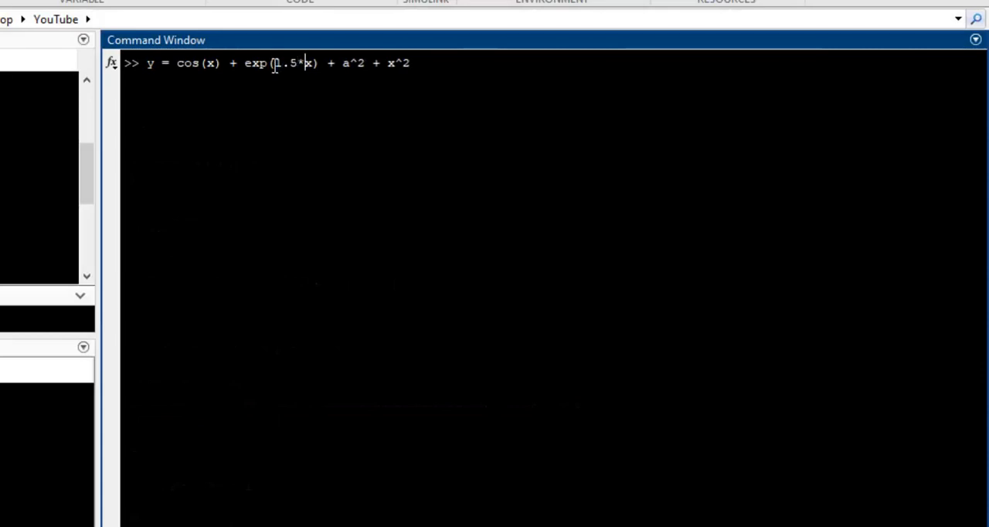
text(1.5)
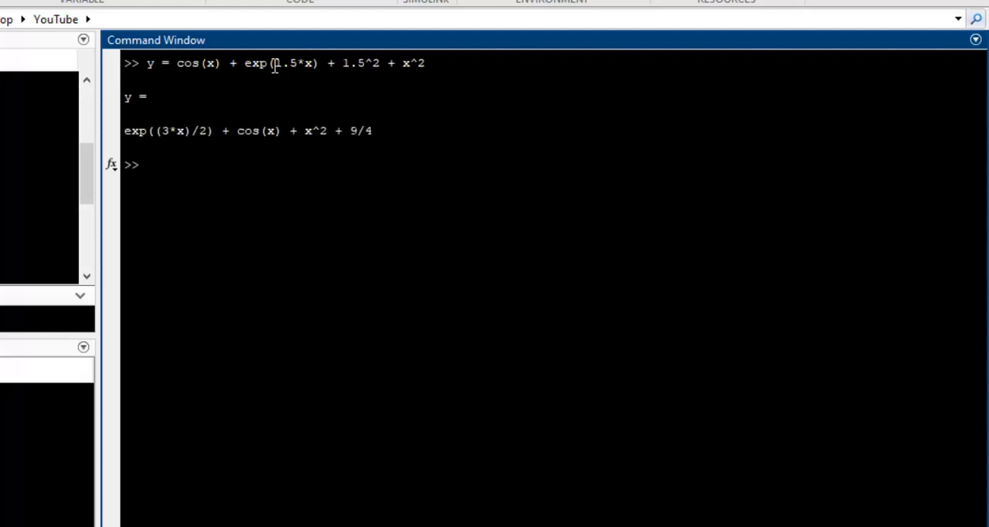
text(ezplot)
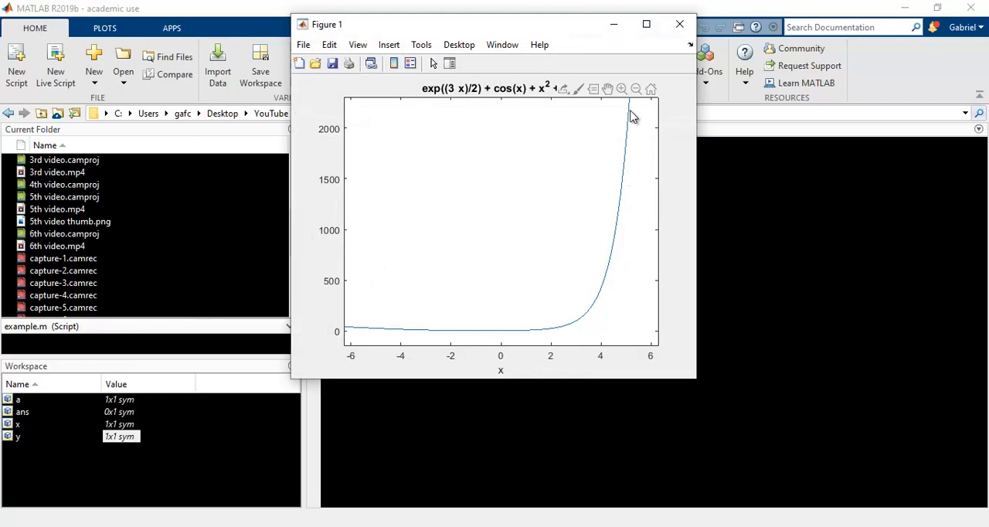
mouse_move(374, 325)
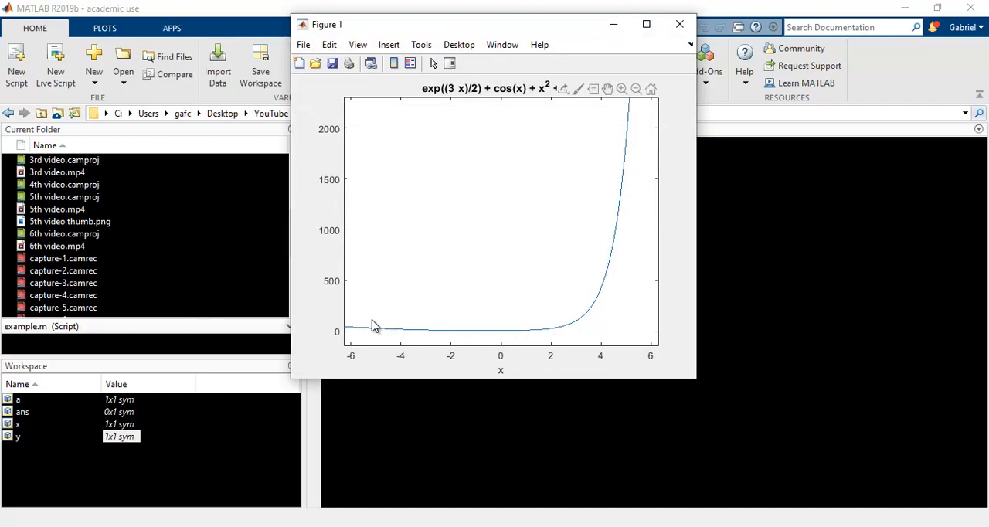
mouse_move(694, 84)
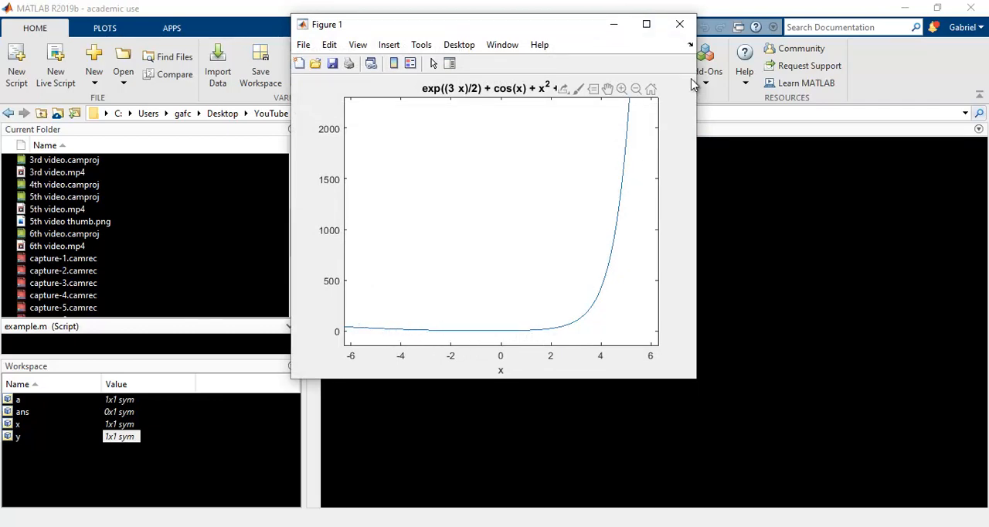
mouse_move(609, 281)
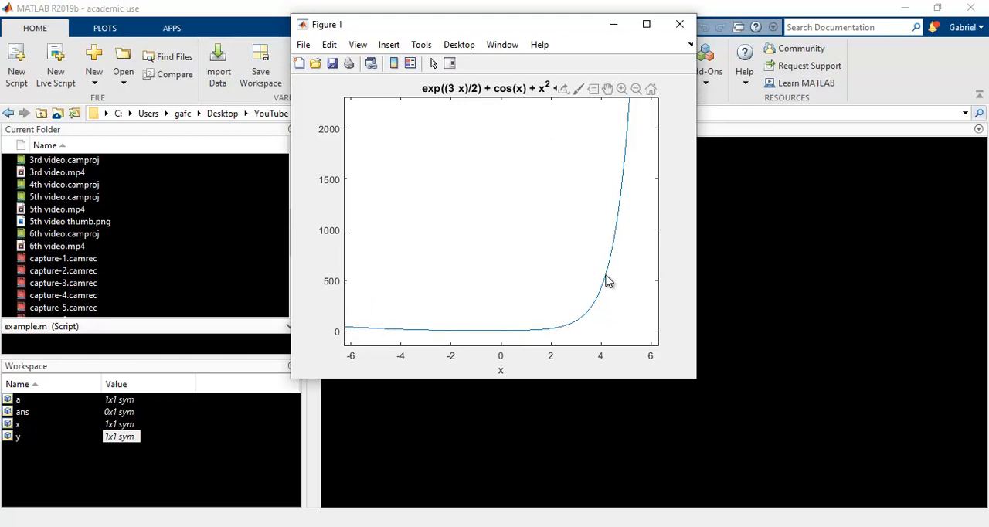
click(604, 281)
text(solve(y == 2, x))
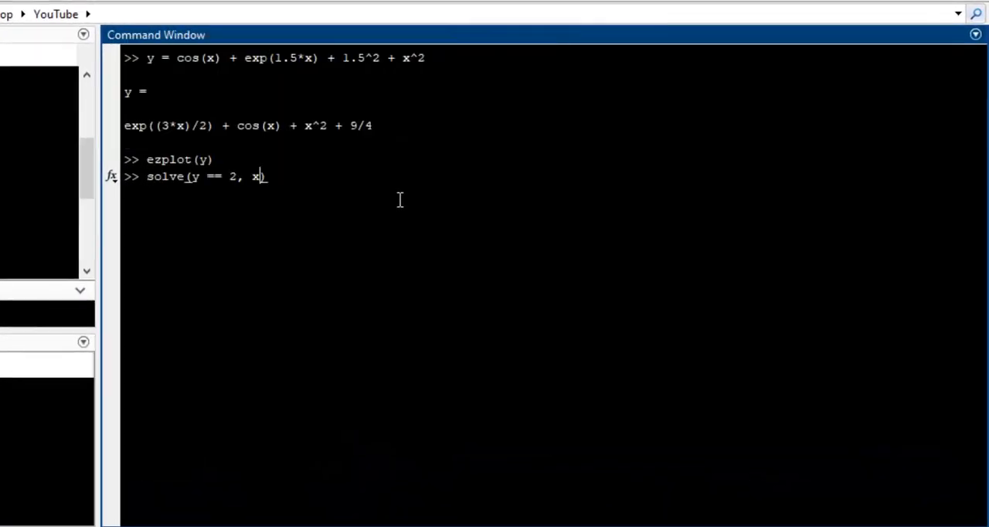
Solve y == 500 for x numerically (≈4.1177) and highlight the no-symbolic-solution warning
key(Backspace)
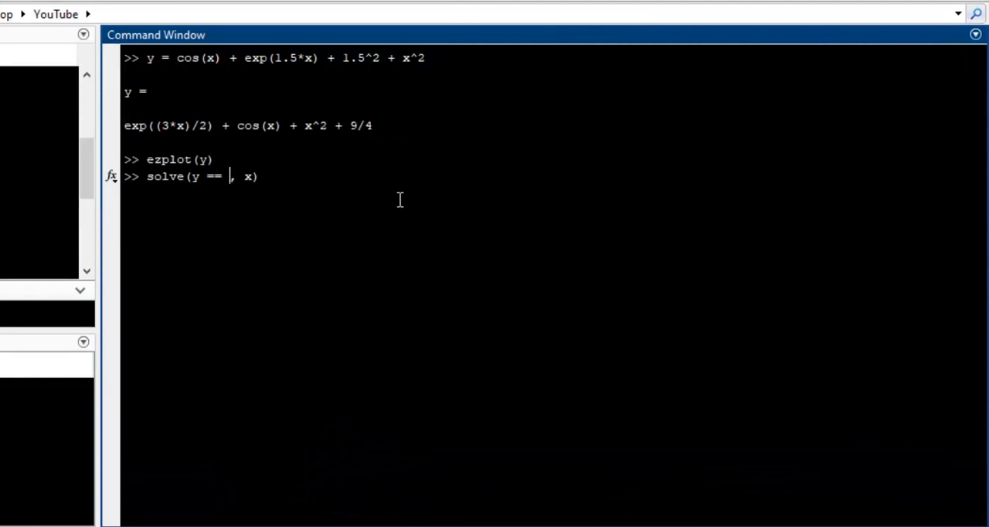
text(500)
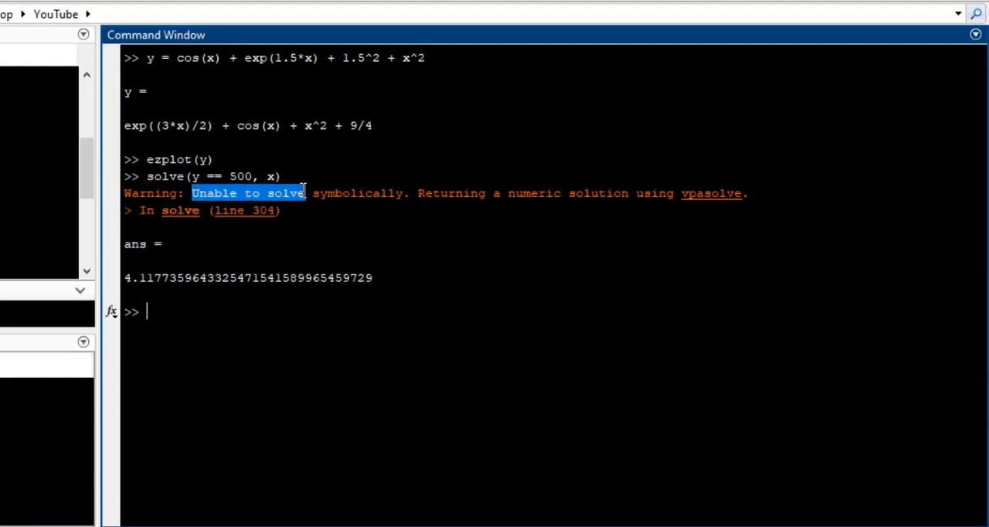
drag(306, 193, 408, 194)
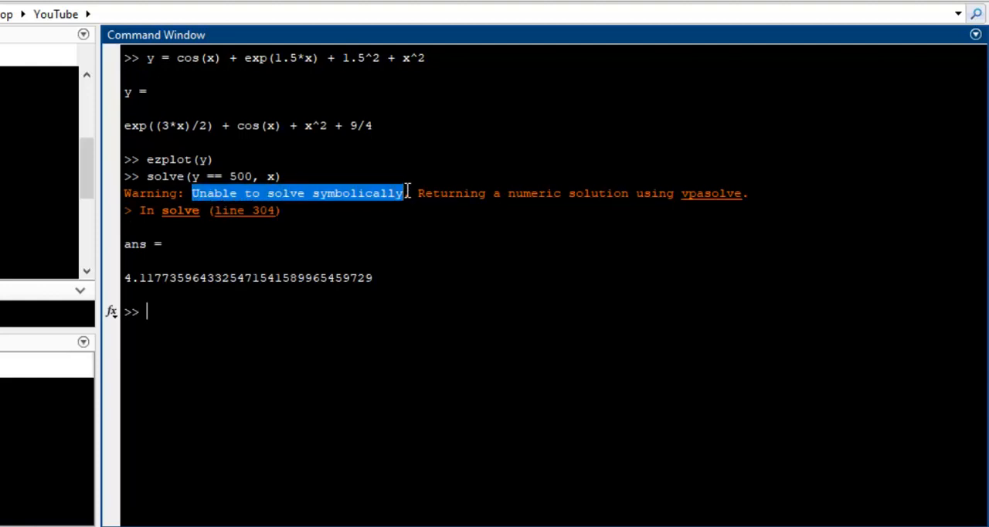
click(292, 175)
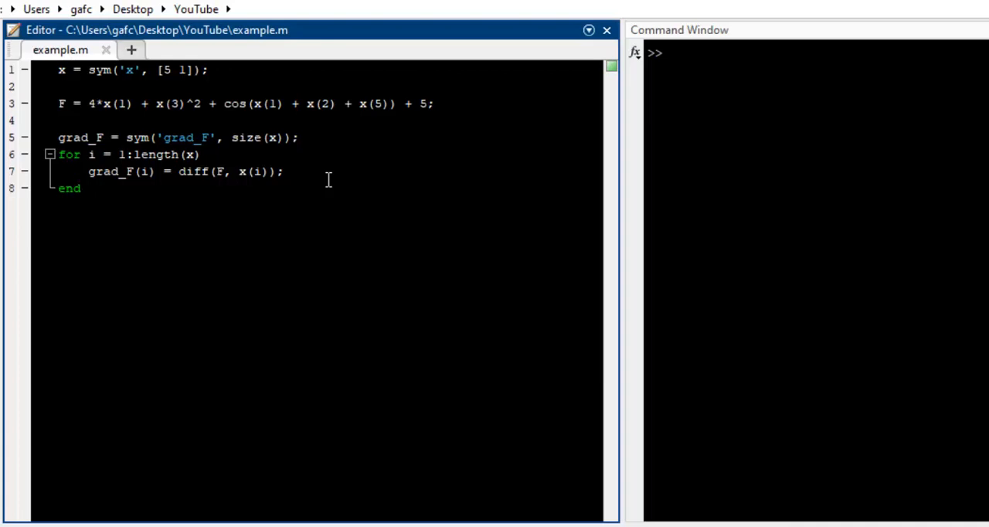
mouse_move(62, 69)
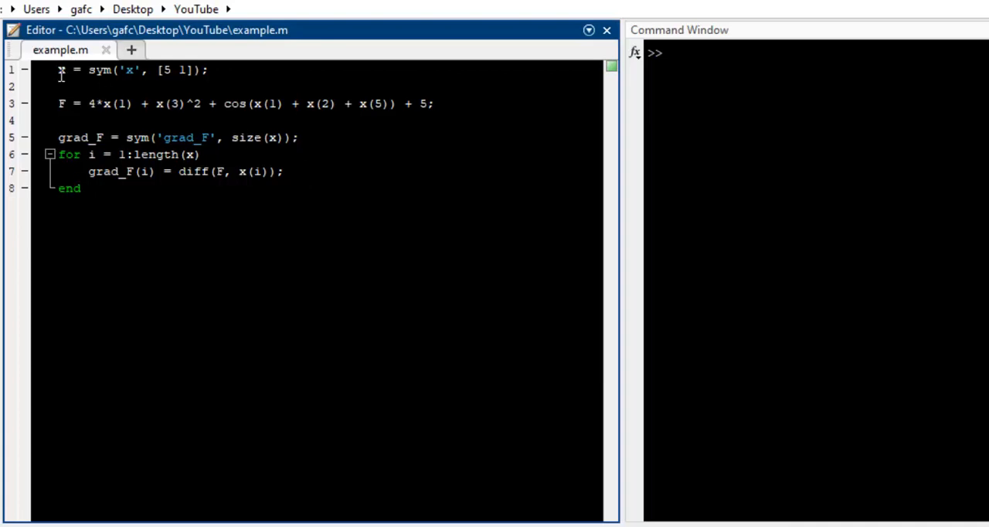
Review the definition of F and evaluate x = sym('x', [5 1]) to list x1 through x5
drag(58, 71, 200, 71)
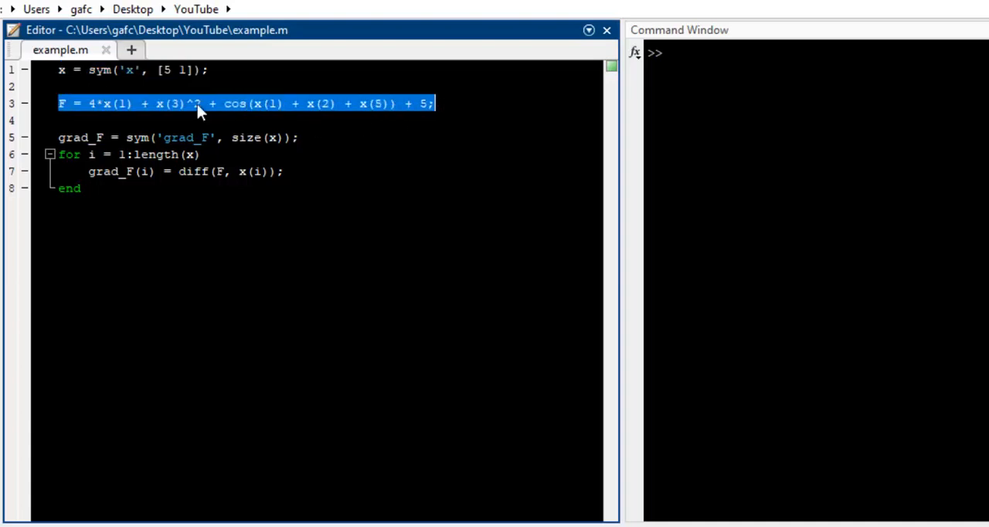
mouse_move(60, 76)
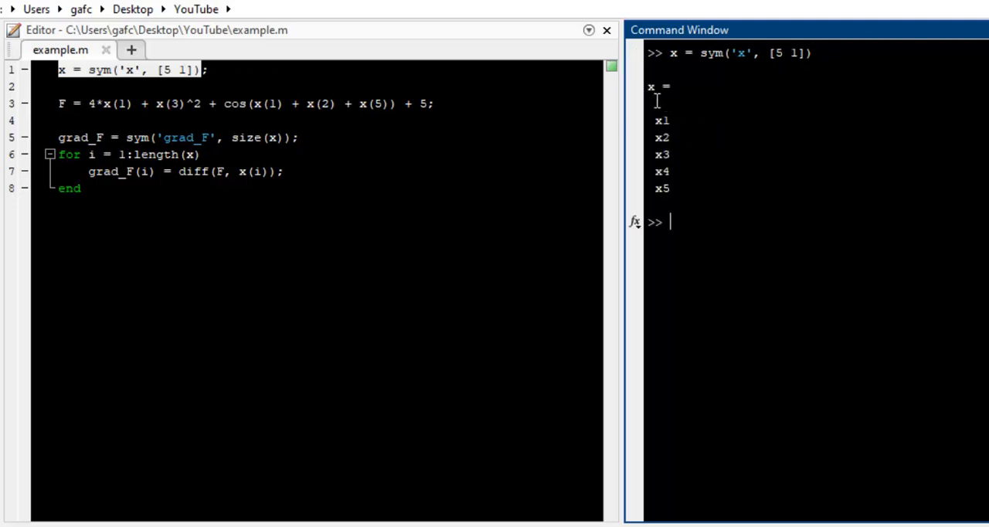
double_click(661, 120)
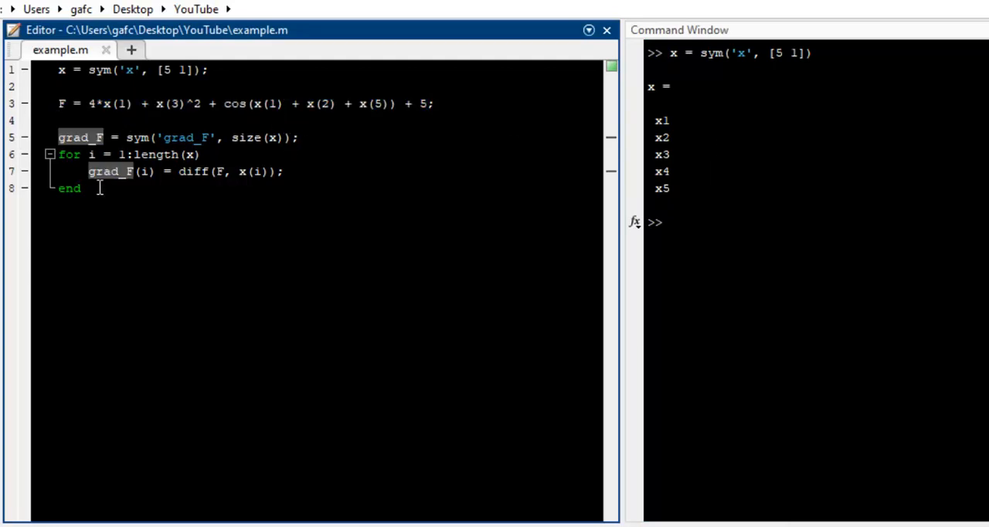
drag(59, 138, 81, 189)
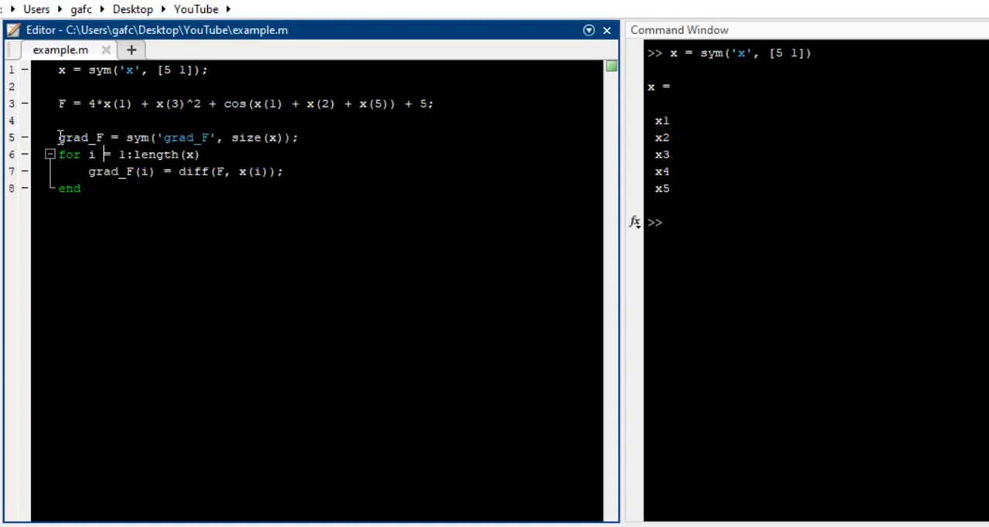
Walk through the for loop that fills grad_F entry by entry
double_click(80, 138)
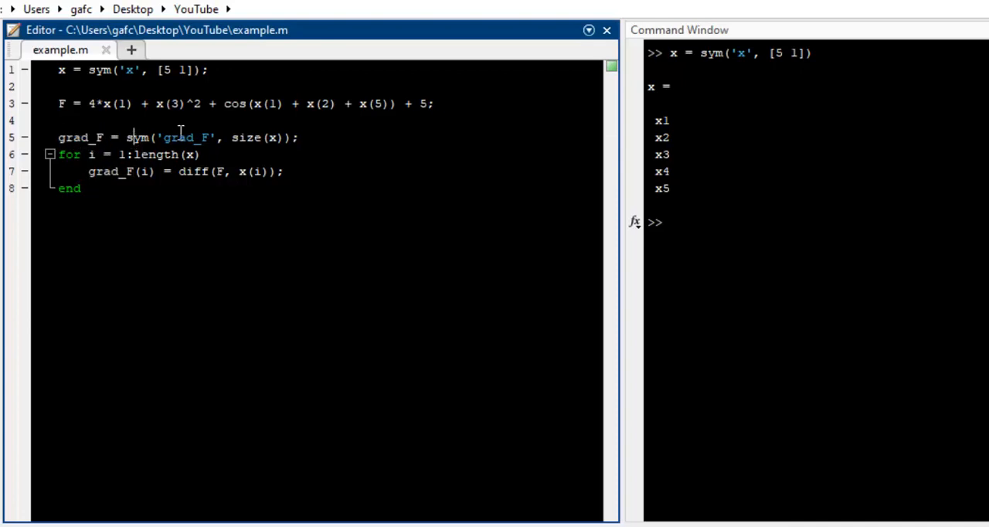
double_click(182, 138)
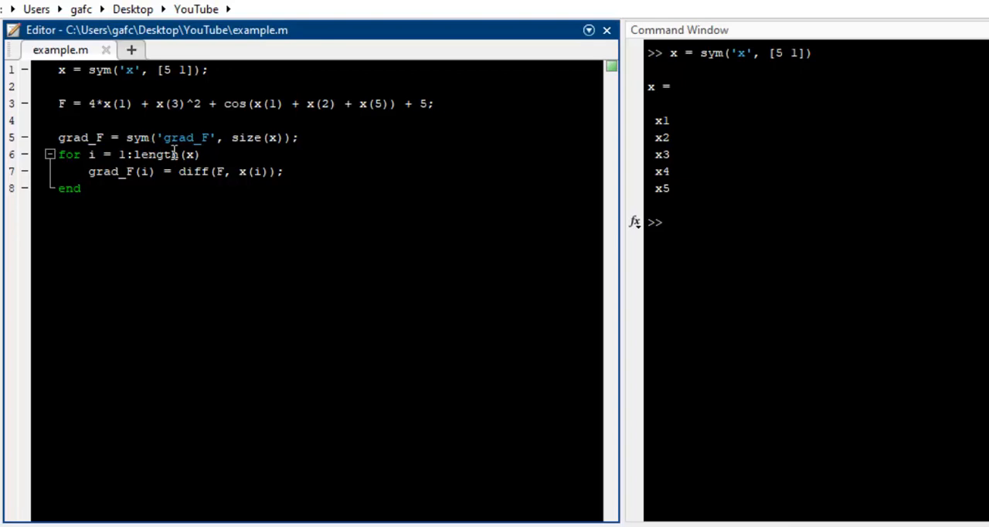
mouse_move(130, 69)
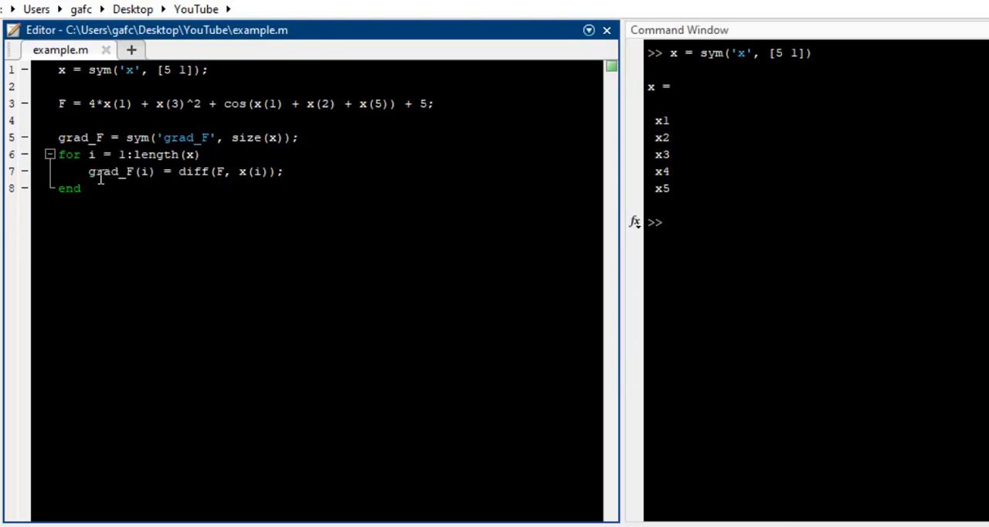
double_click(112, 170)
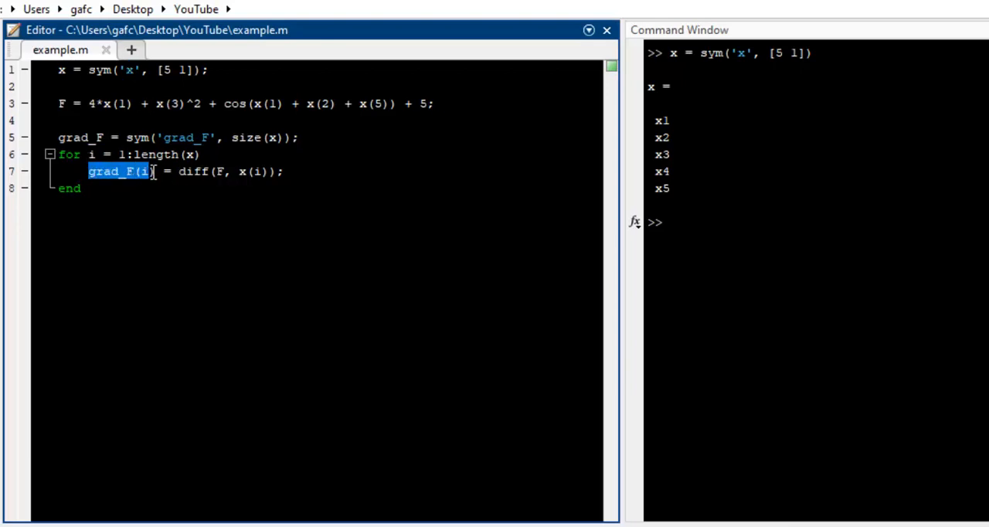
mouse_move(111, 183)
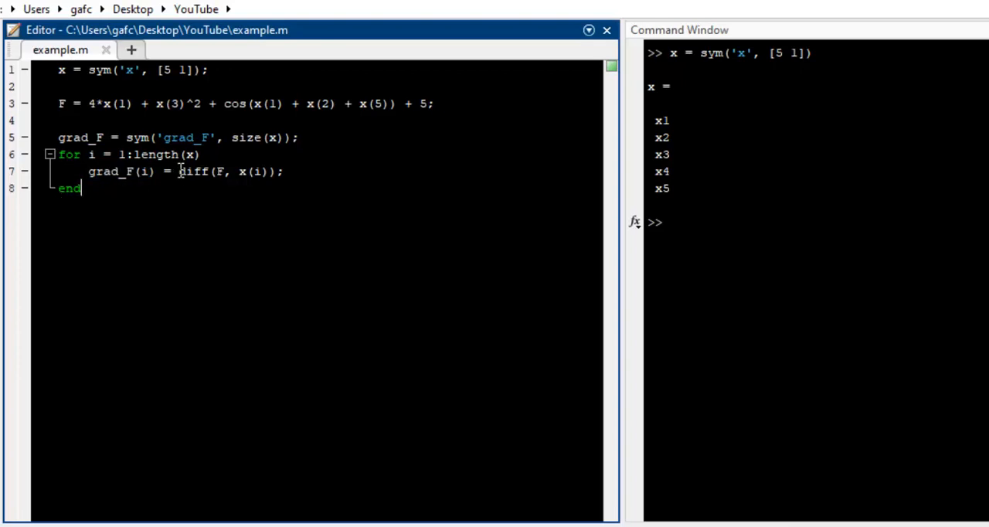
double_click(219, 170)
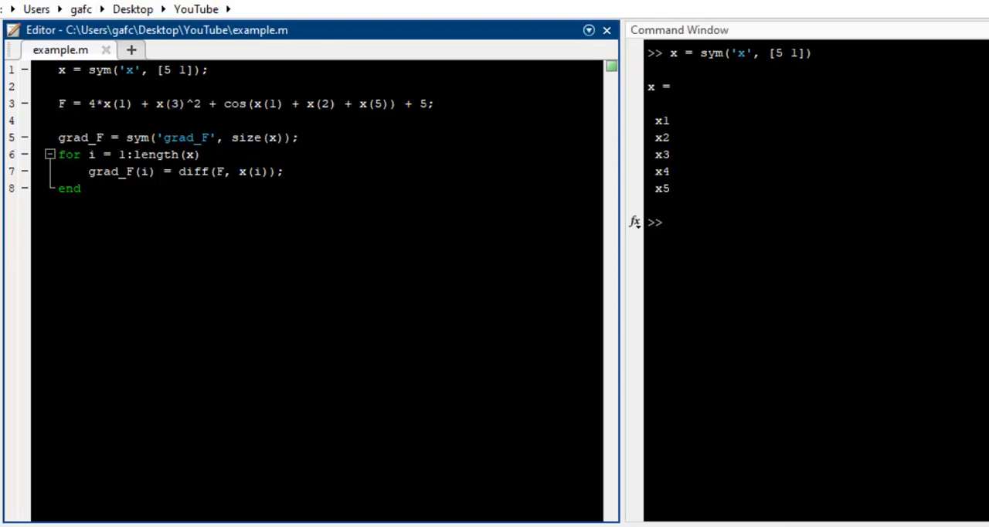
Run example and display F's symbolic expression in the Command Window
text(example)
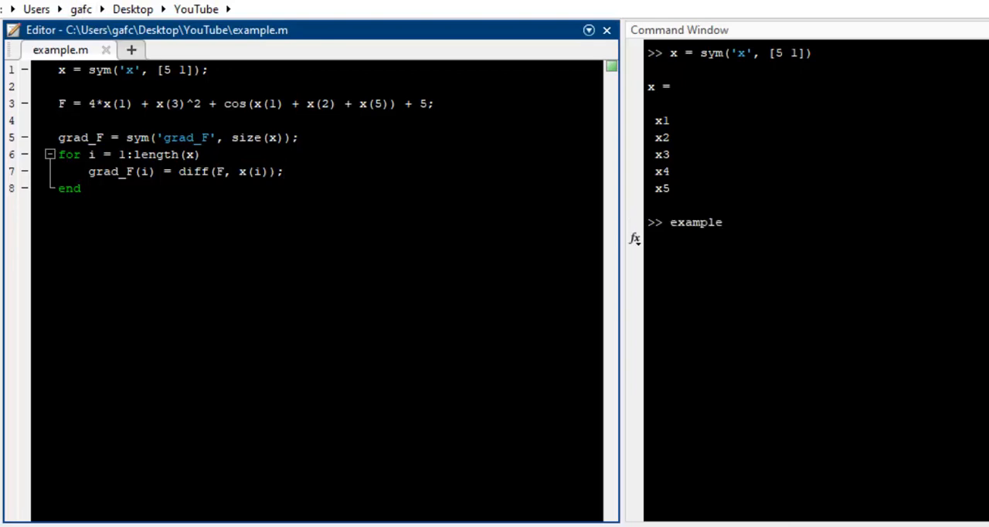
click(717, 238)
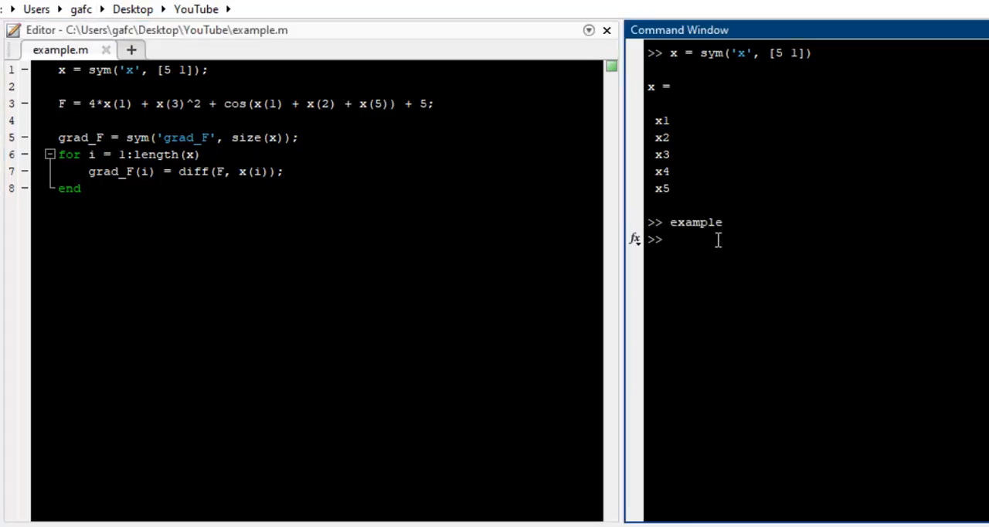
text(F)
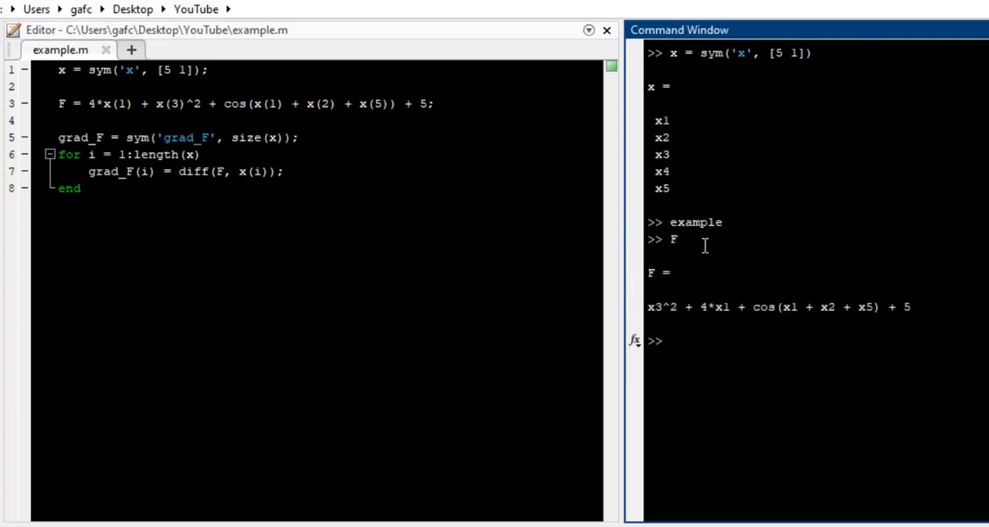
drag(649, 306, 910, 306)
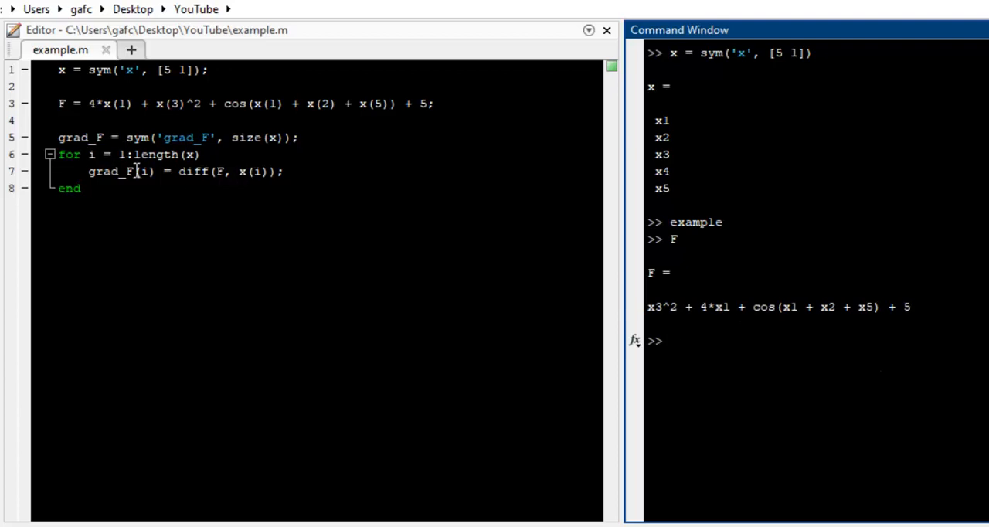
Display grad_F as the five-entry gradient of F and inspect its first entry
double_click(108, 171)
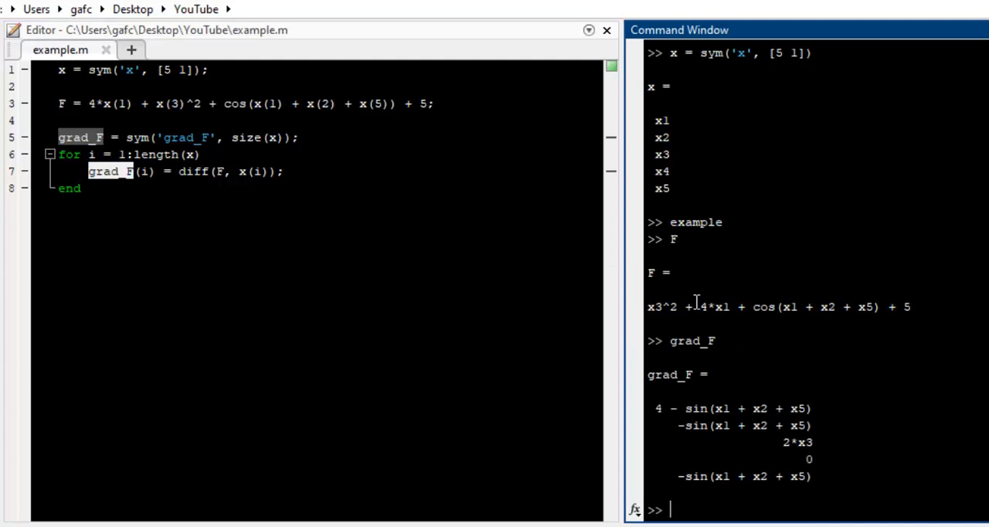
mouse_move(687, 395)
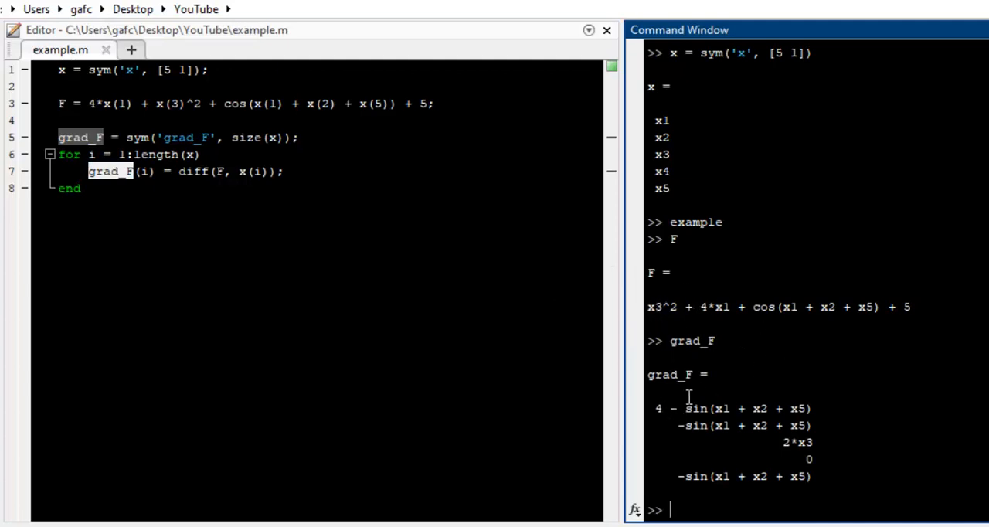
double_click(745, 425)
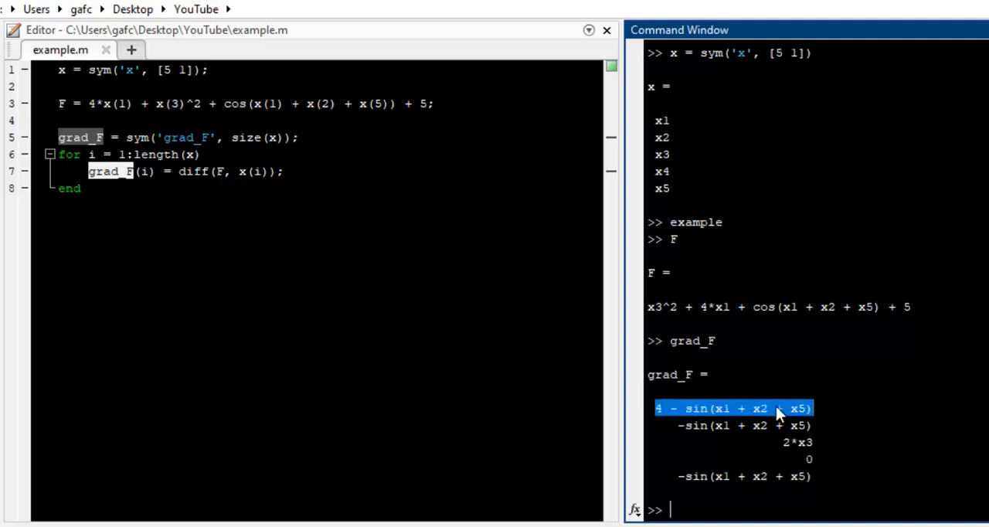
click(745, 425)
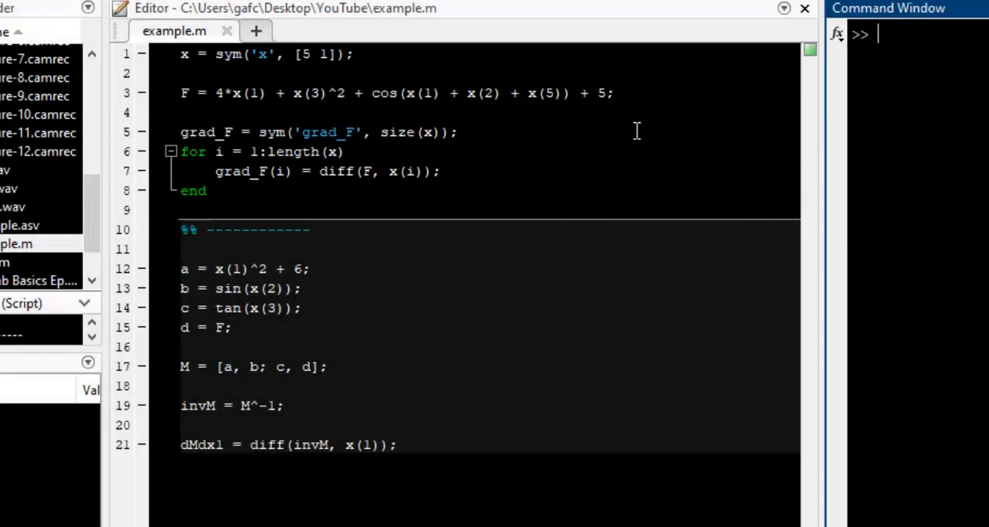
mouse_move(595, 148)
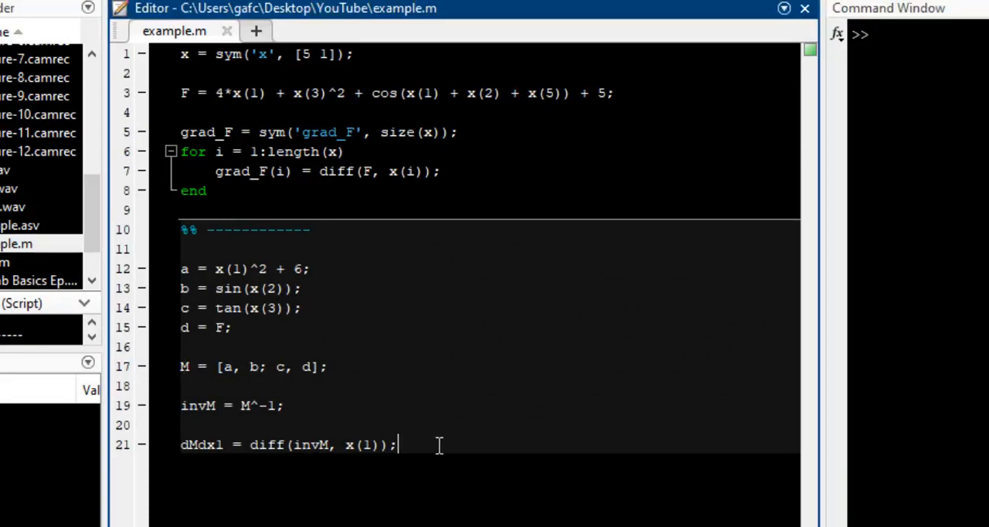
Review the new section defining a, c, d and the symbolic matrix M built from them
drag(181, 269, 399, 445)
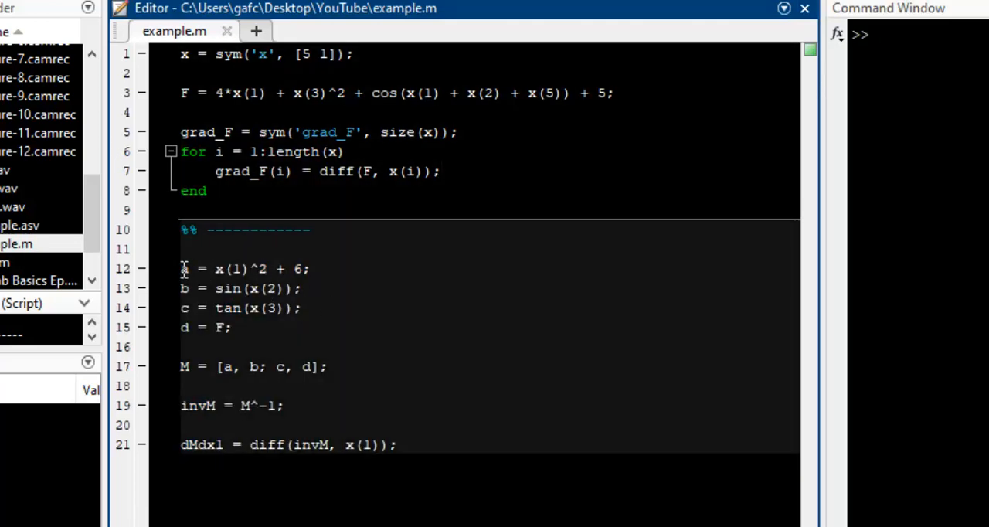
triple_click(231, 269)
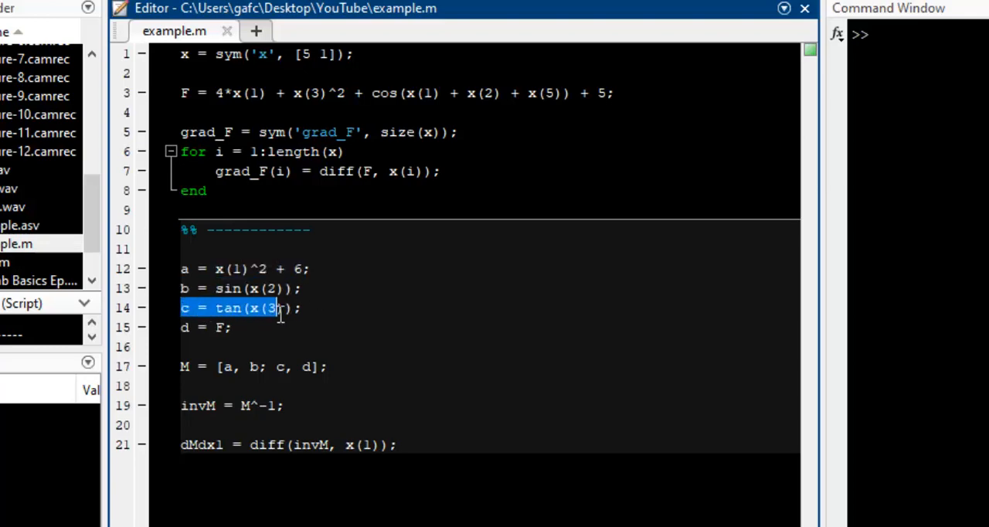
click(183, 328)
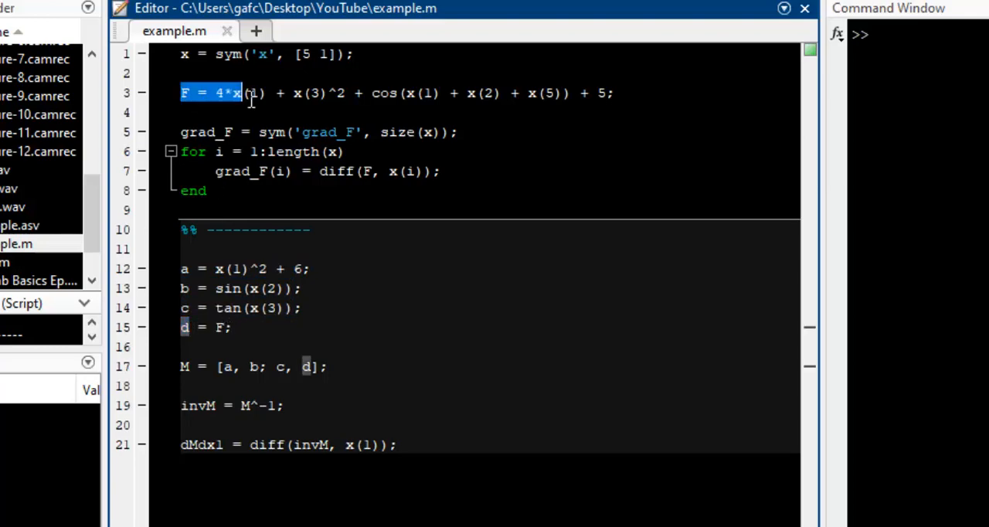
click(612, 92)
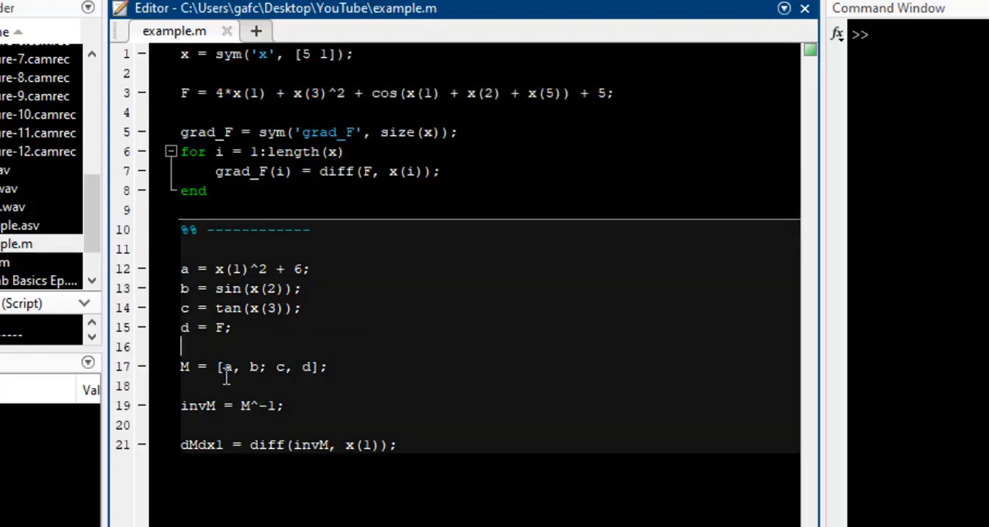
double_click(184, 366)
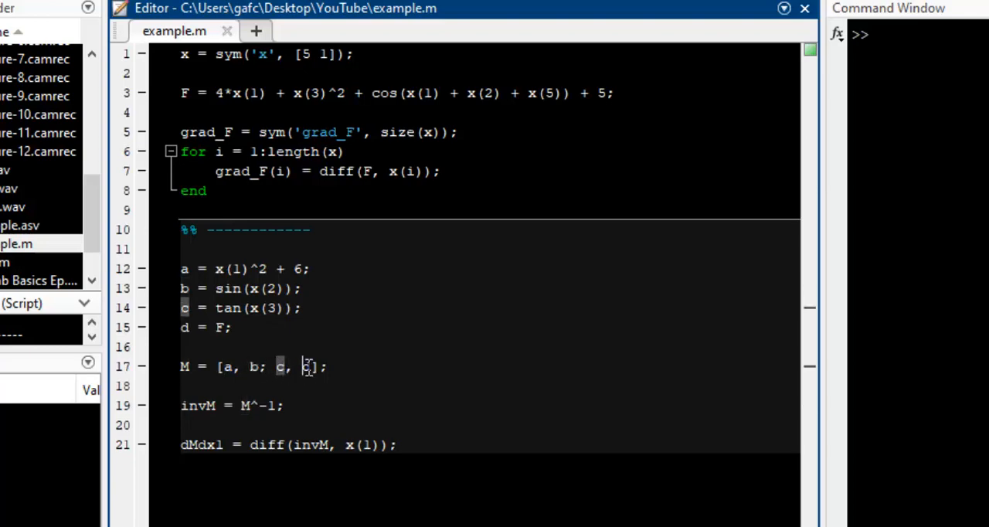
double_click(198, 405)
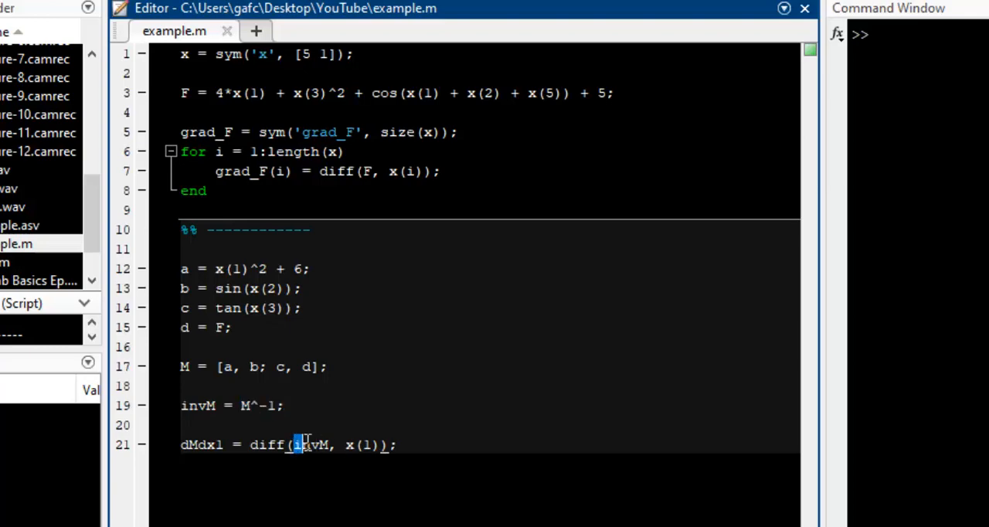
Rename dMdx1 to dinvMdx1, the derivative of invM with respect to x(1)
double_click(309, 445)
text(in)
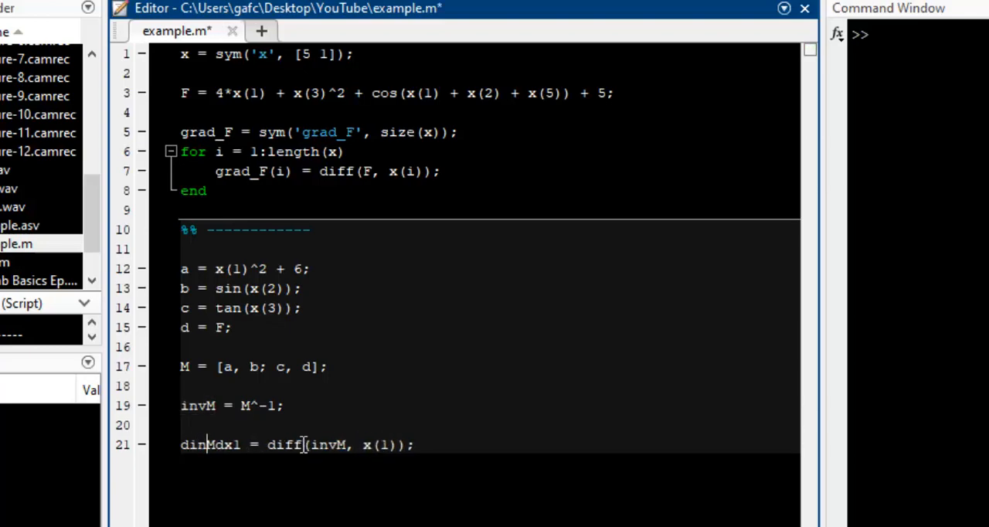
text(v)
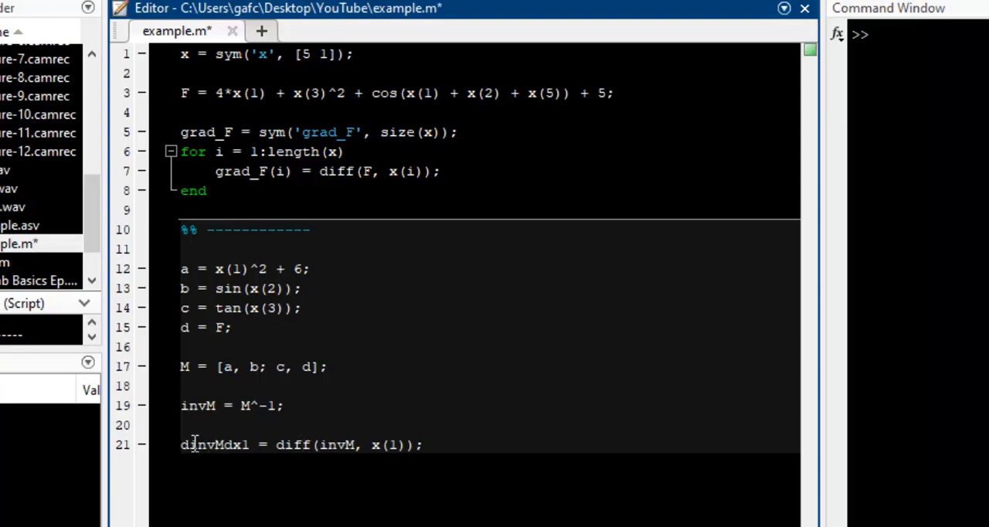
double_click(198, 445)
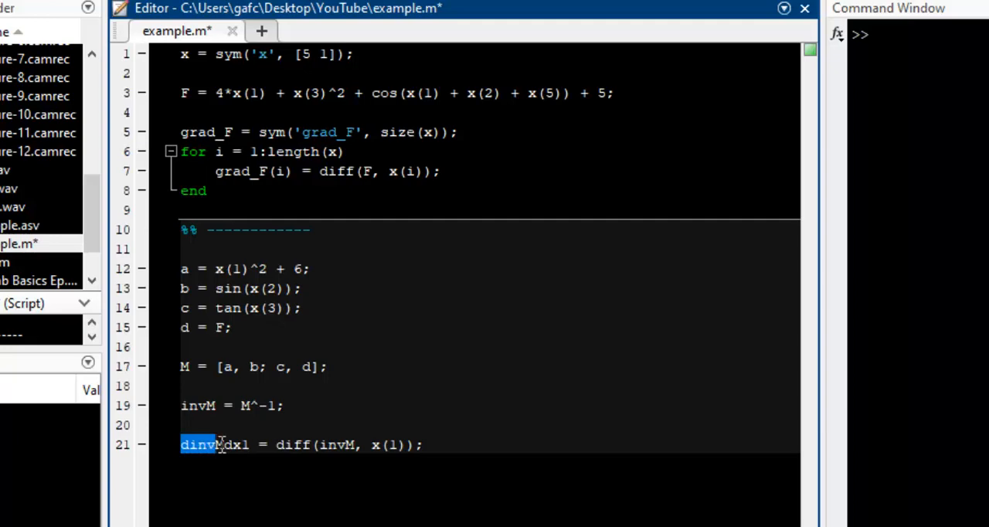
mouse_move(302, 445)
text(M)
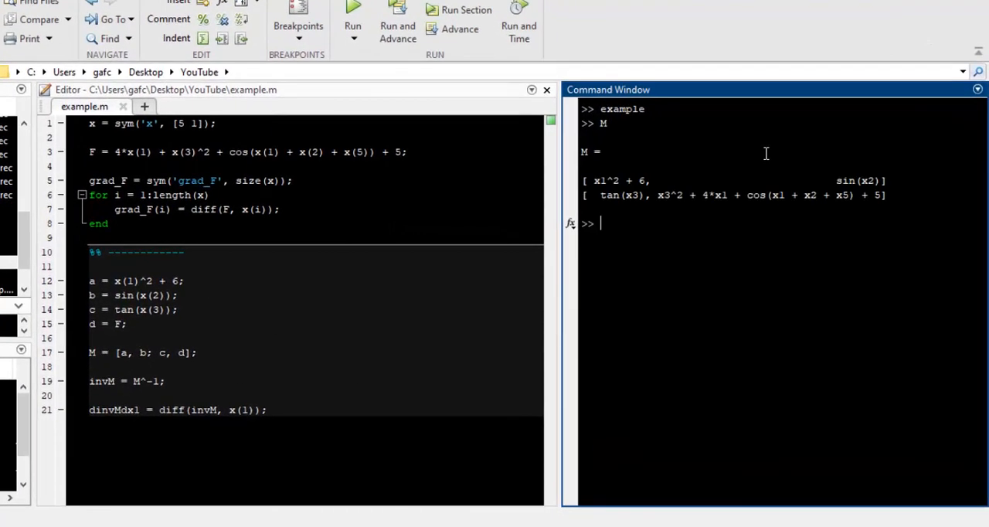
Display M with its sin(x2) and tan(x3) entries, then its inverse invM
double_click(618, 181)
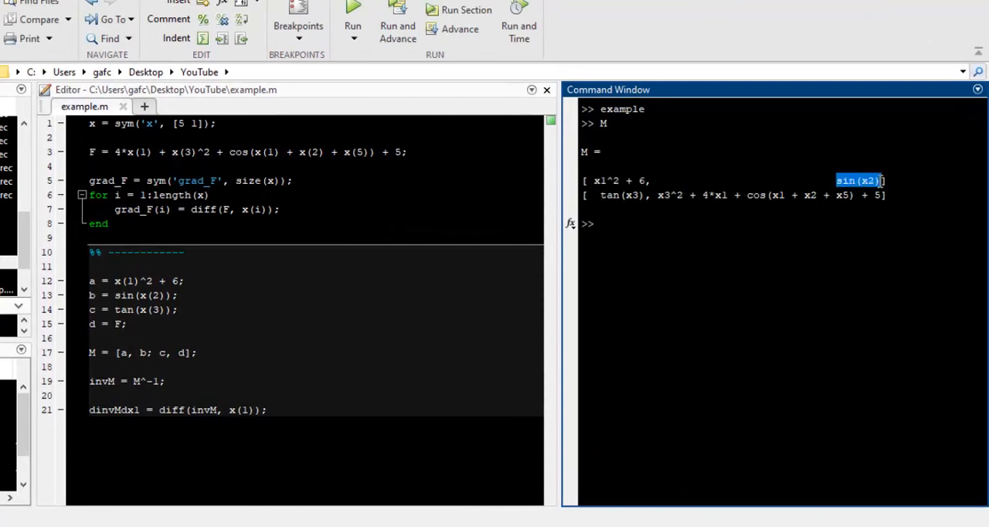
double_click(621, 194)
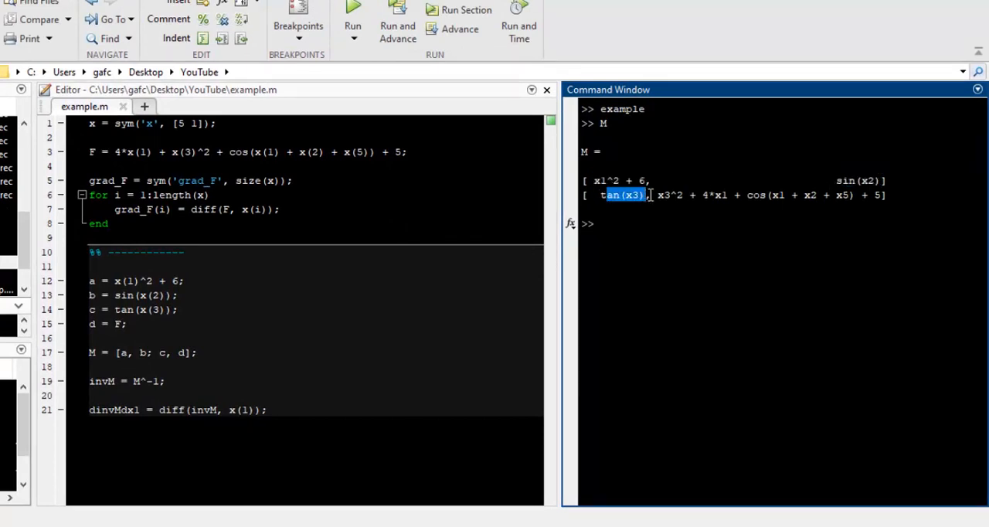
drag(653, 194, 880, 195)
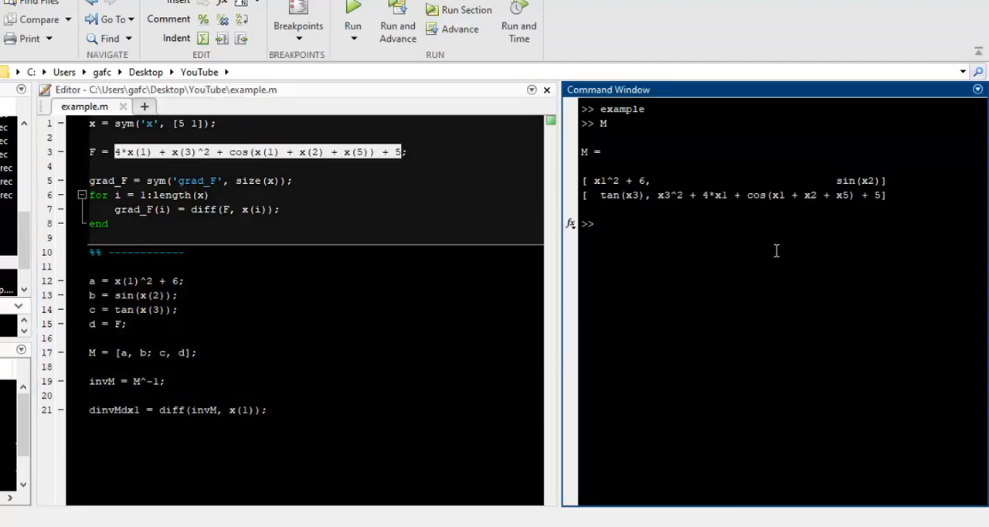
text(invM)
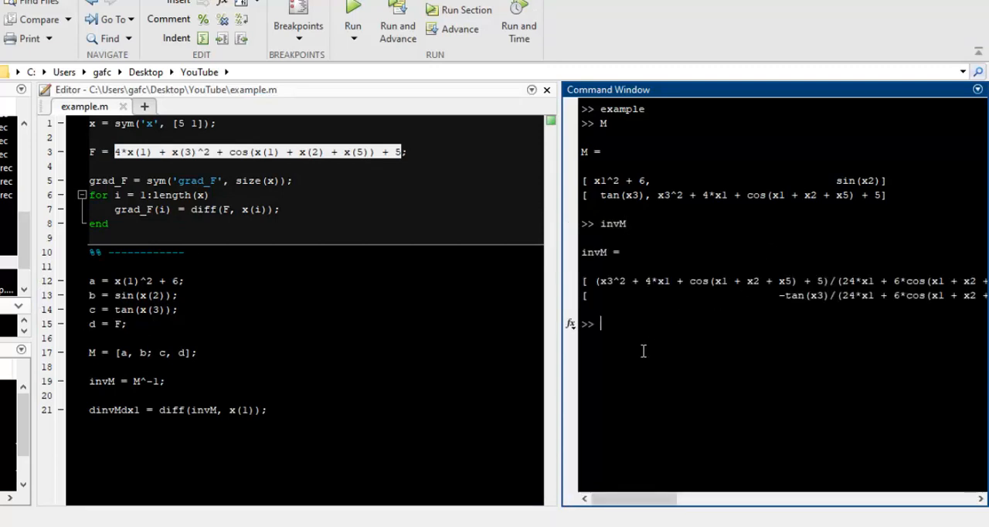
Display dinvMdx1 and inspect the first row of the derivative matrix
drag(641, 499, 826, 499)
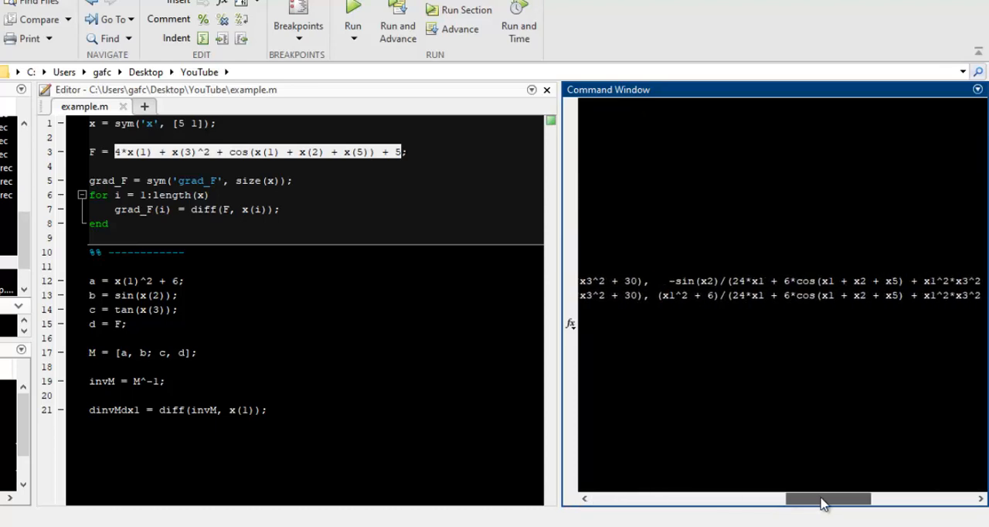
drag(827, 500, 791, 501)
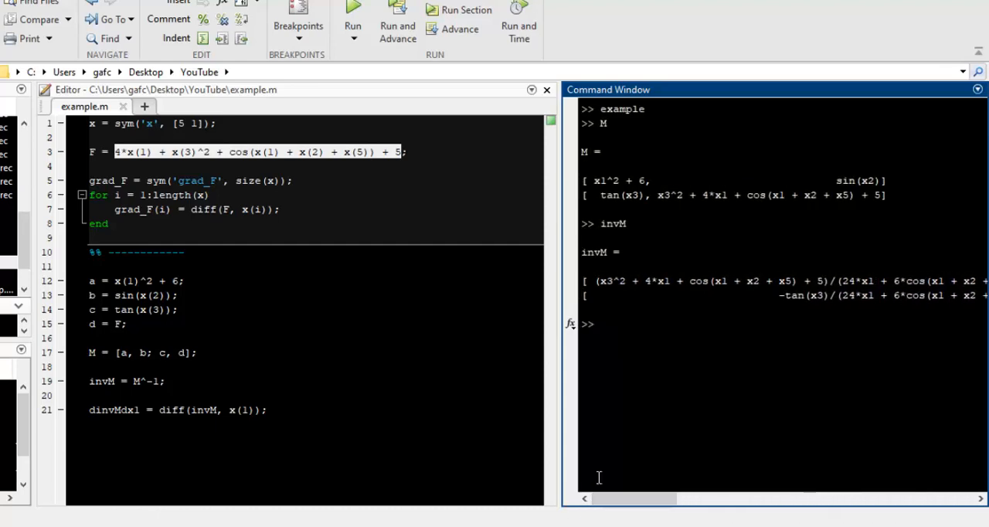
mouse_move(630, 289)
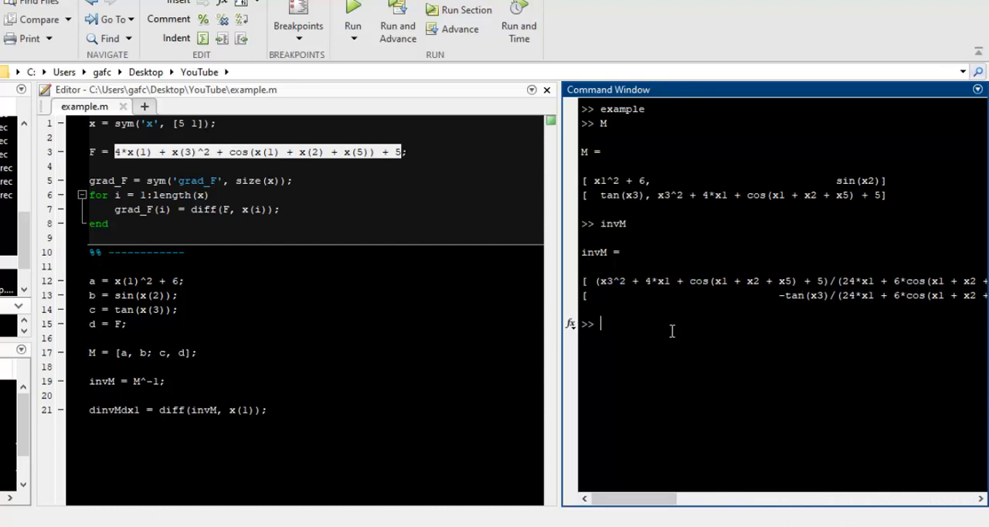
mouse_move(275, 380)
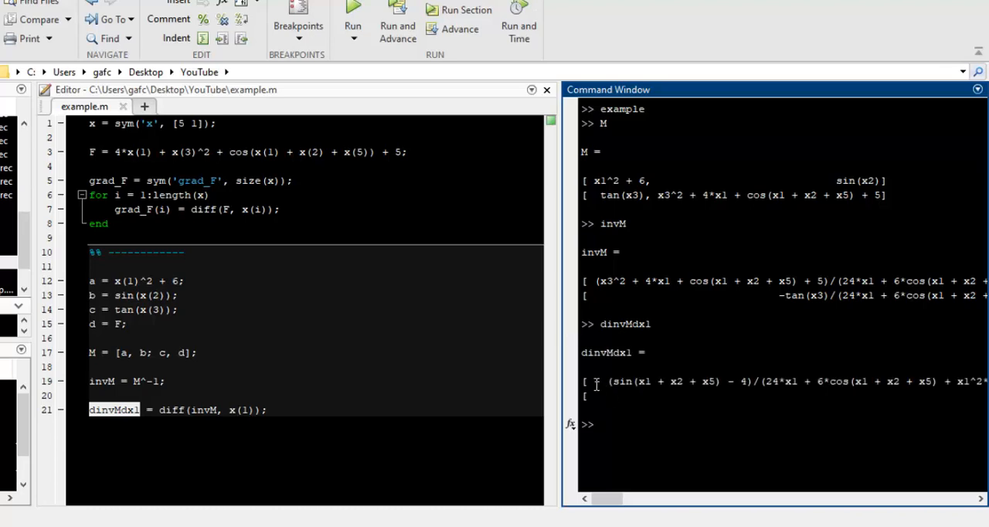
drag(595, 380, 982, 381)
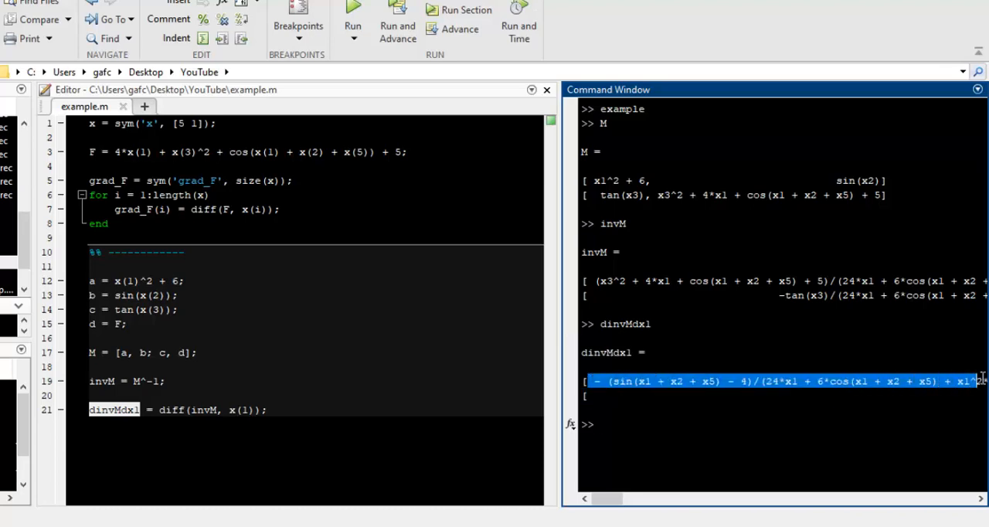